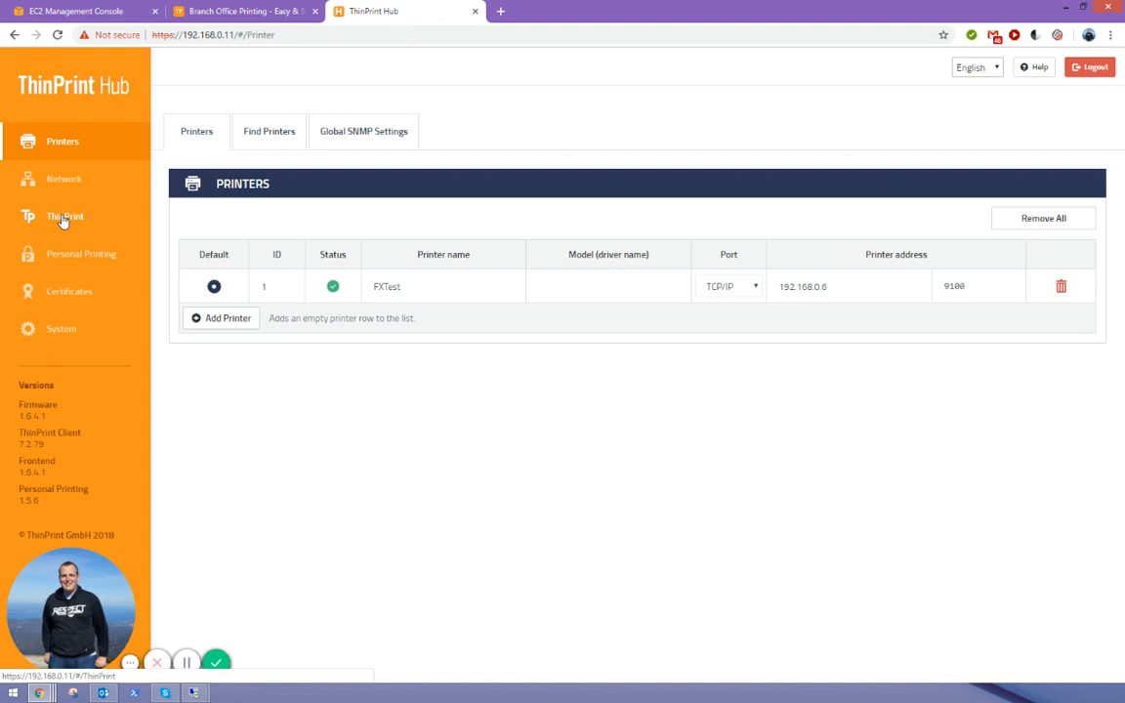
# View the ThinPrint settings with the ThinPrint port and Connection Service address, port, client ID and key.
pyautogui.click(66, 215)
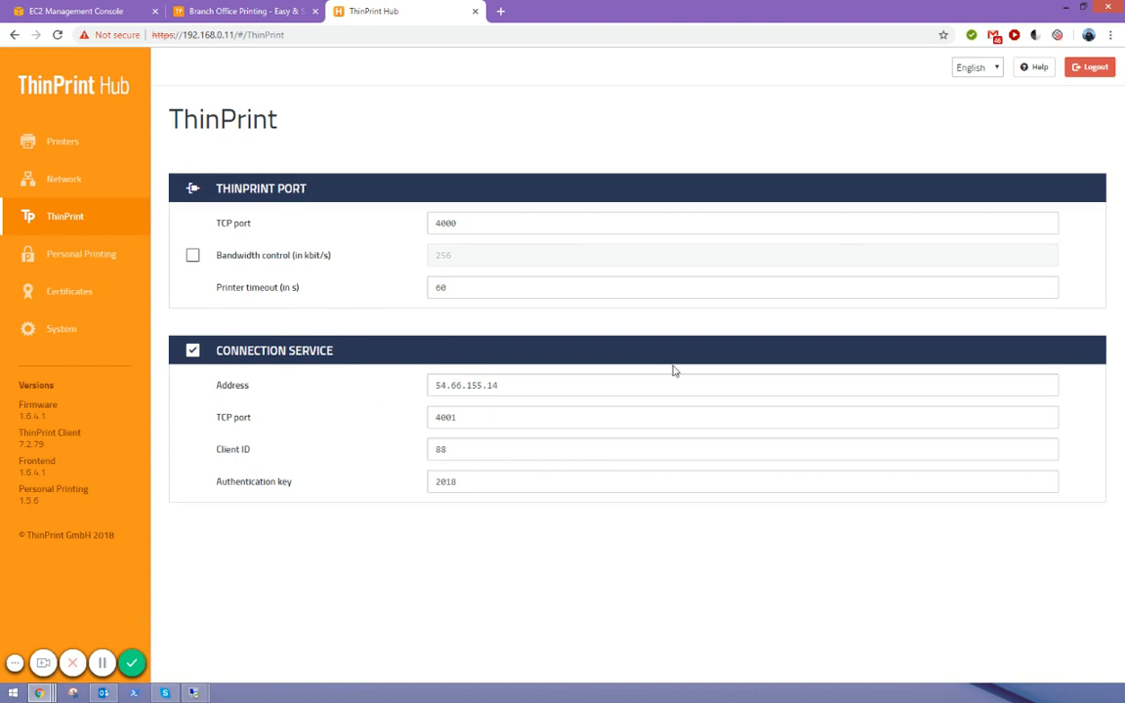
pyautogui.moveTo(478, 320)
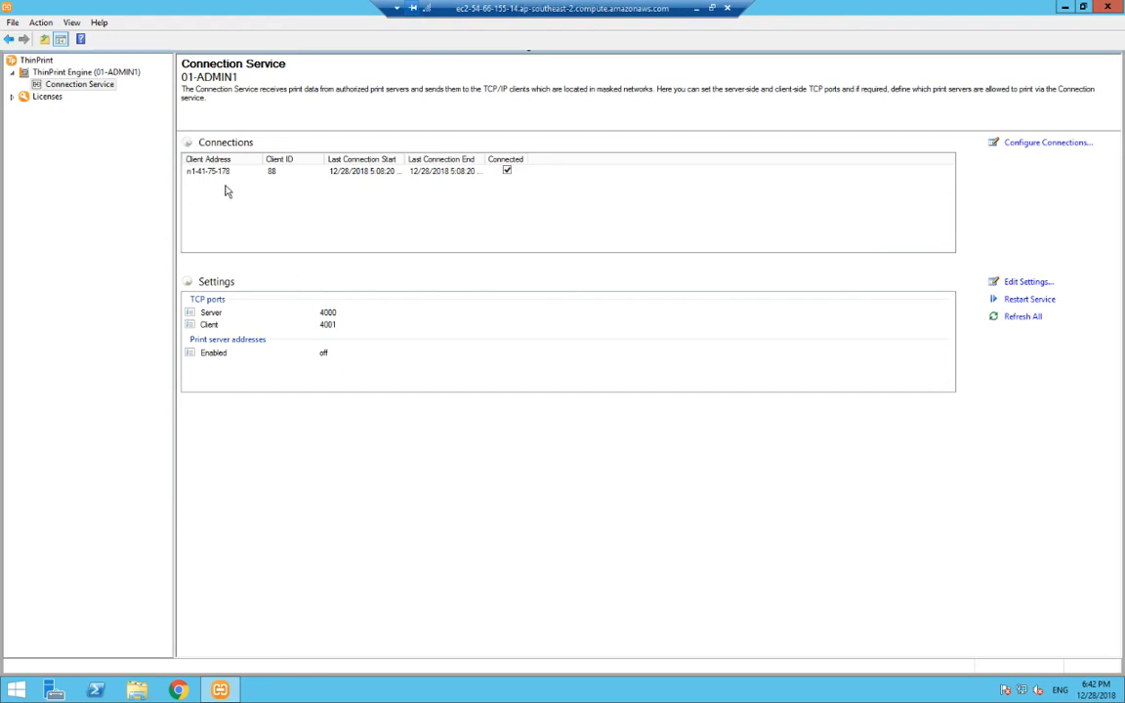
pyautogui.moveTo(207, 195)
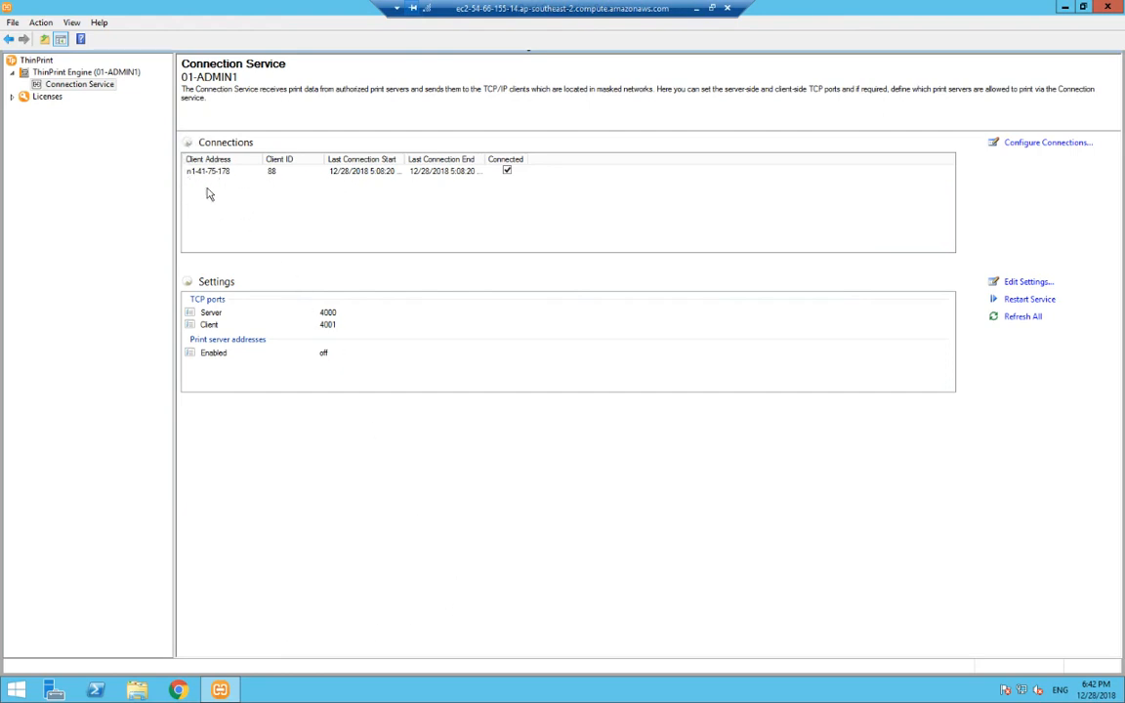
pyautogui.moveTo(289, 180)
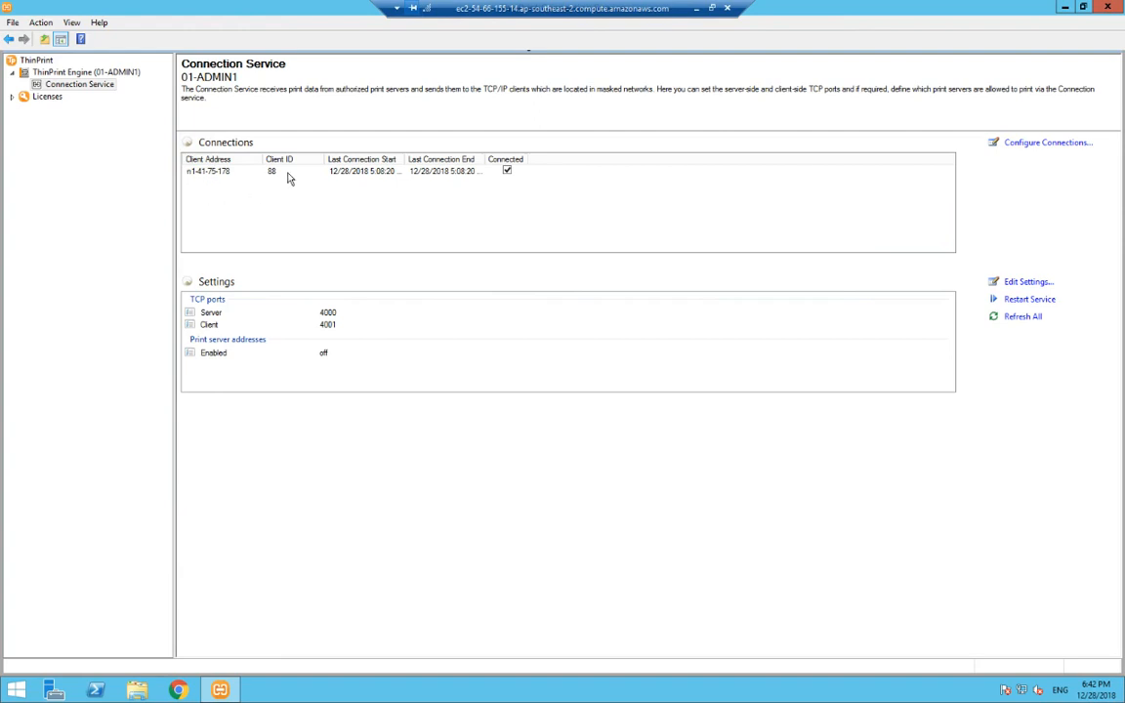
pyautogui.moveTo(324, 175)
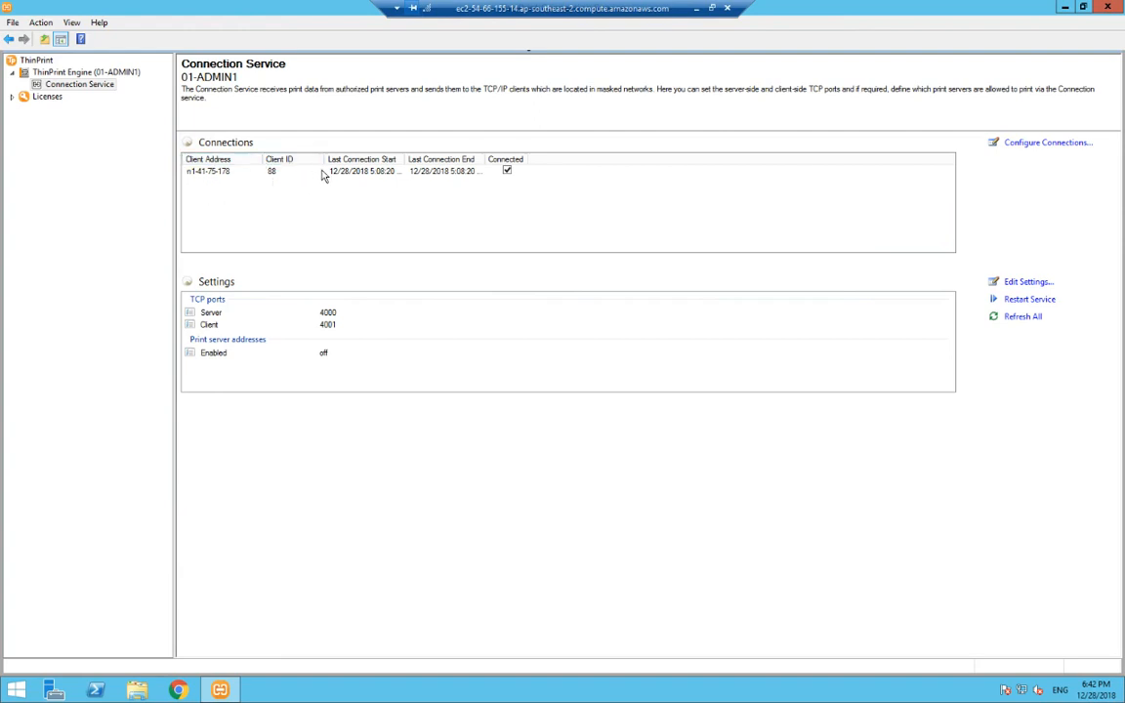
pyautogui.moveTo(543, 265)
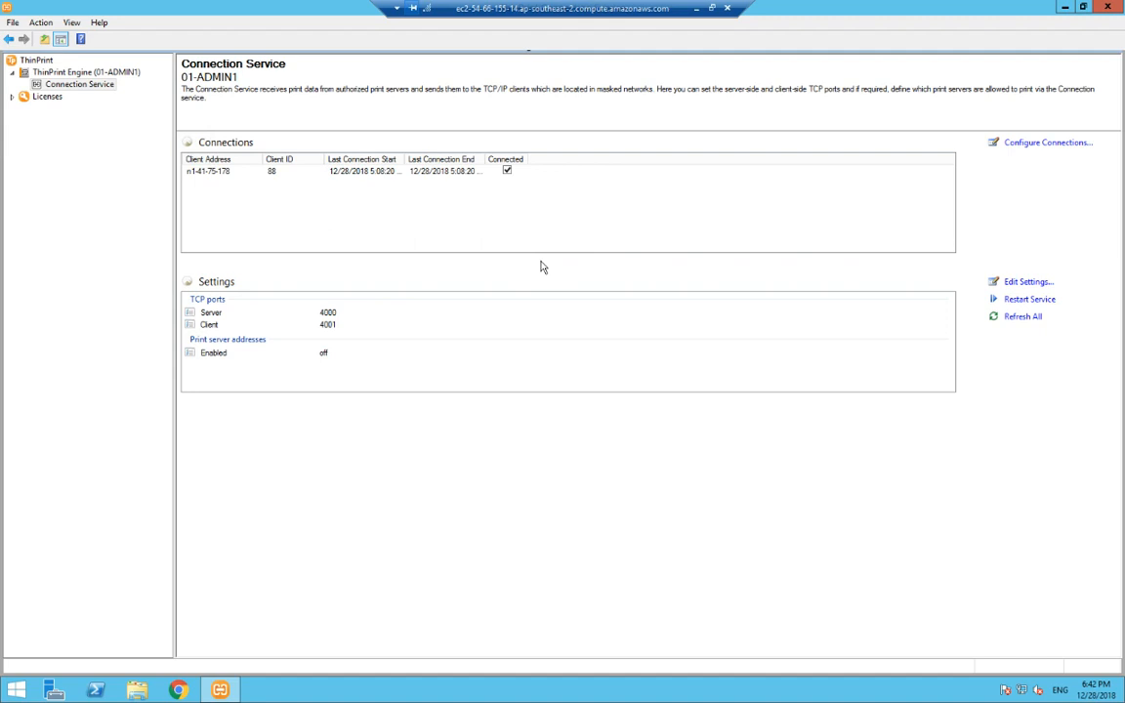
pyautogui.moveTo(790, 144)
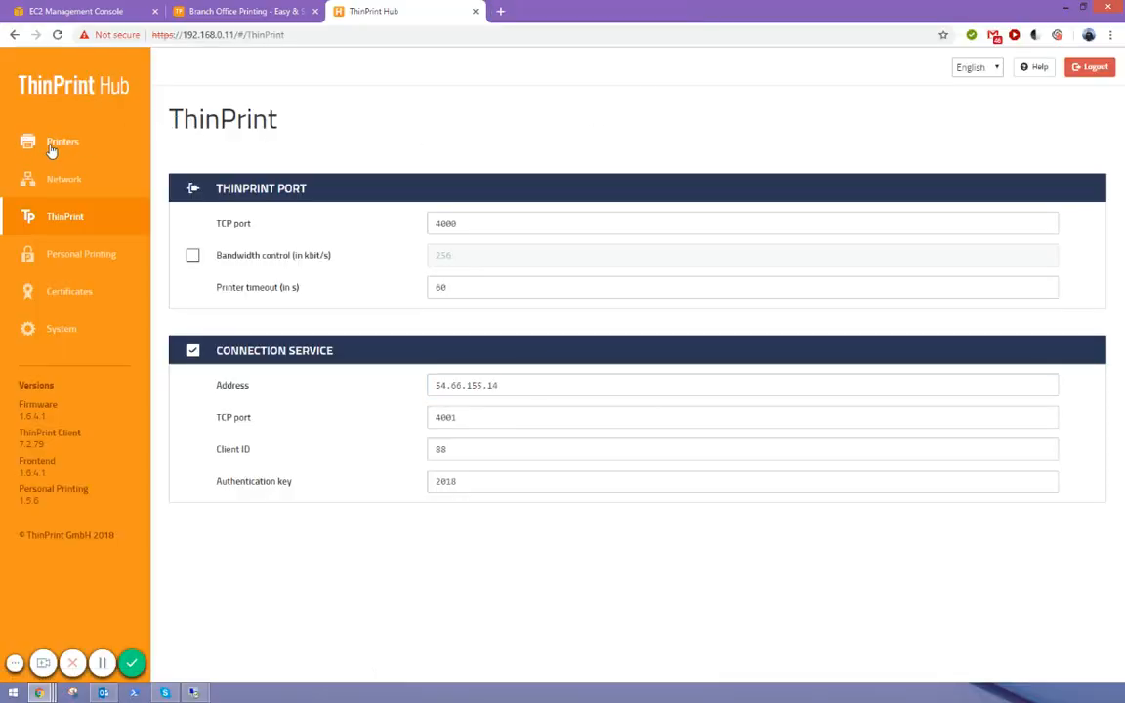
# Return to the Printers list showing FXTest at 192.168.0.6 with green status.
pyautogui.click(63, 141)
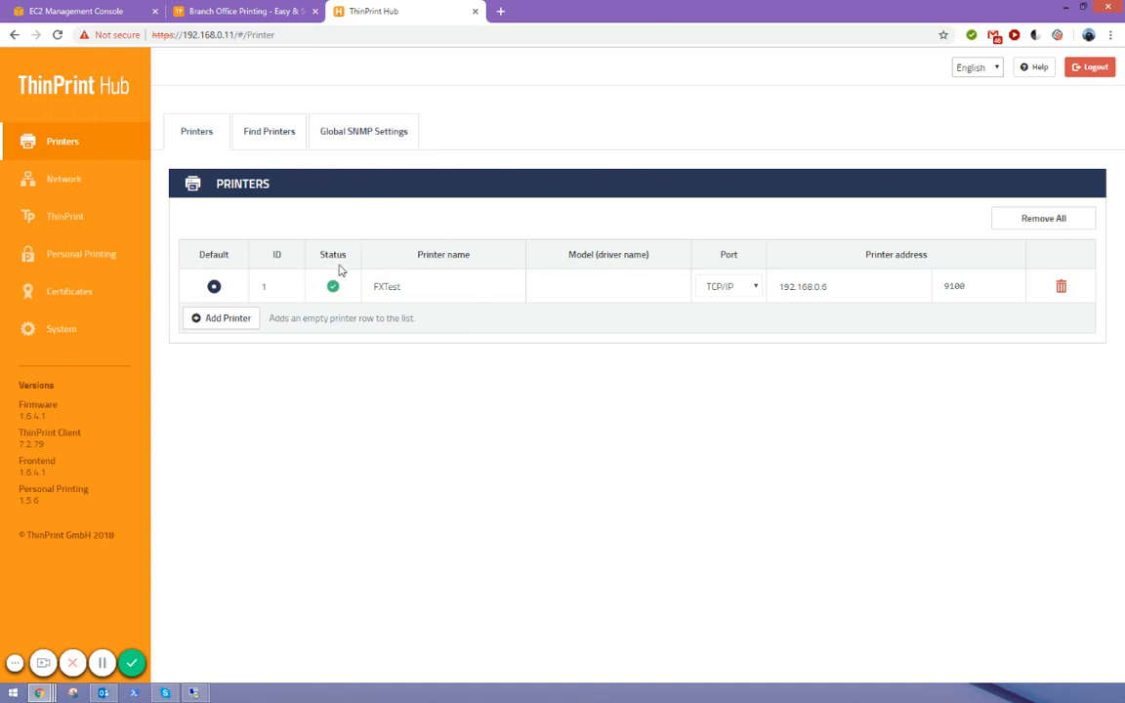
pyautogui.moveTo(547, 268)
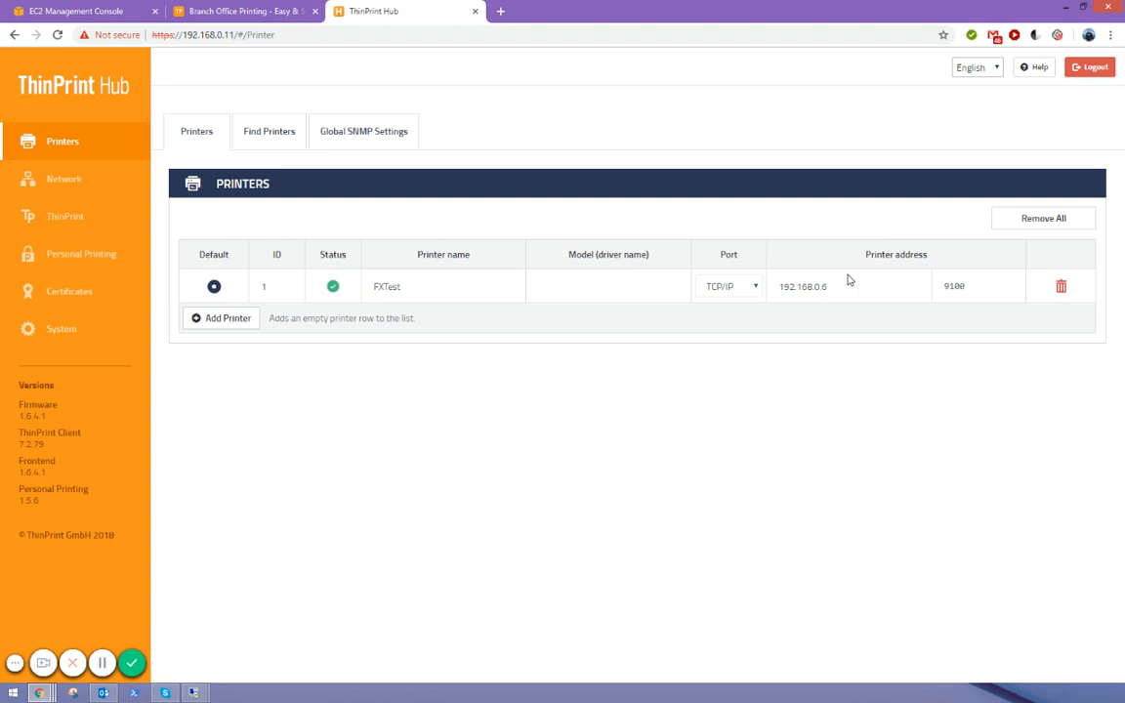
pyautogui.moveTo(701, 322)
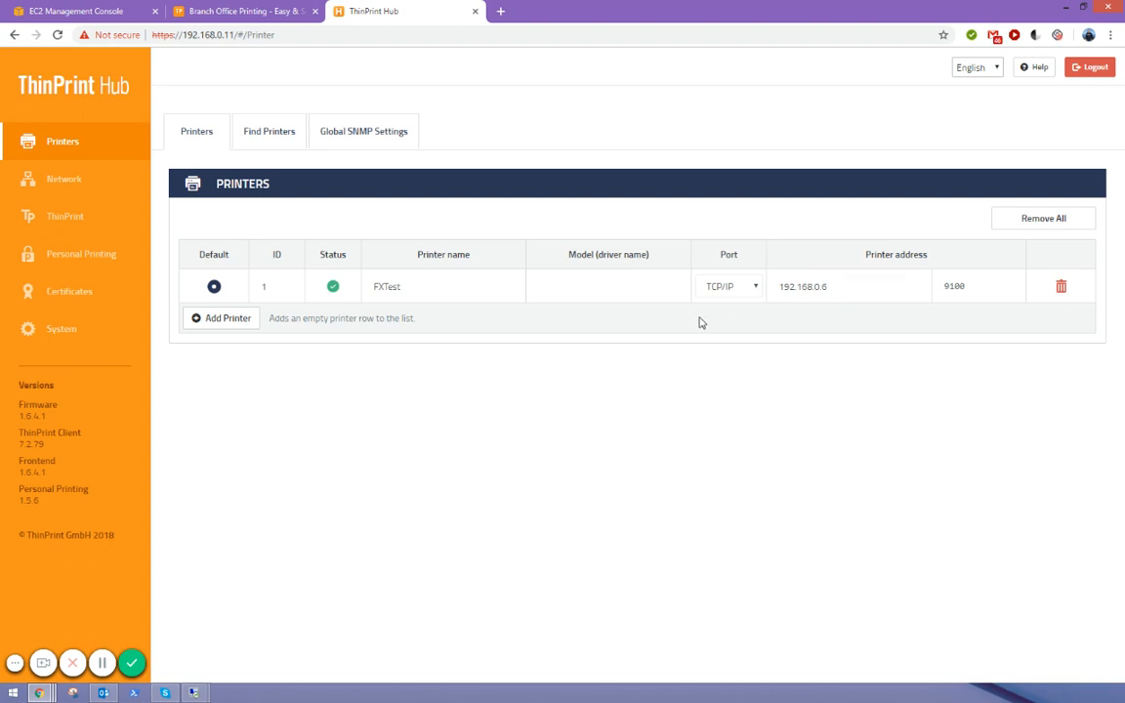
pyautogui.click(444, 285)
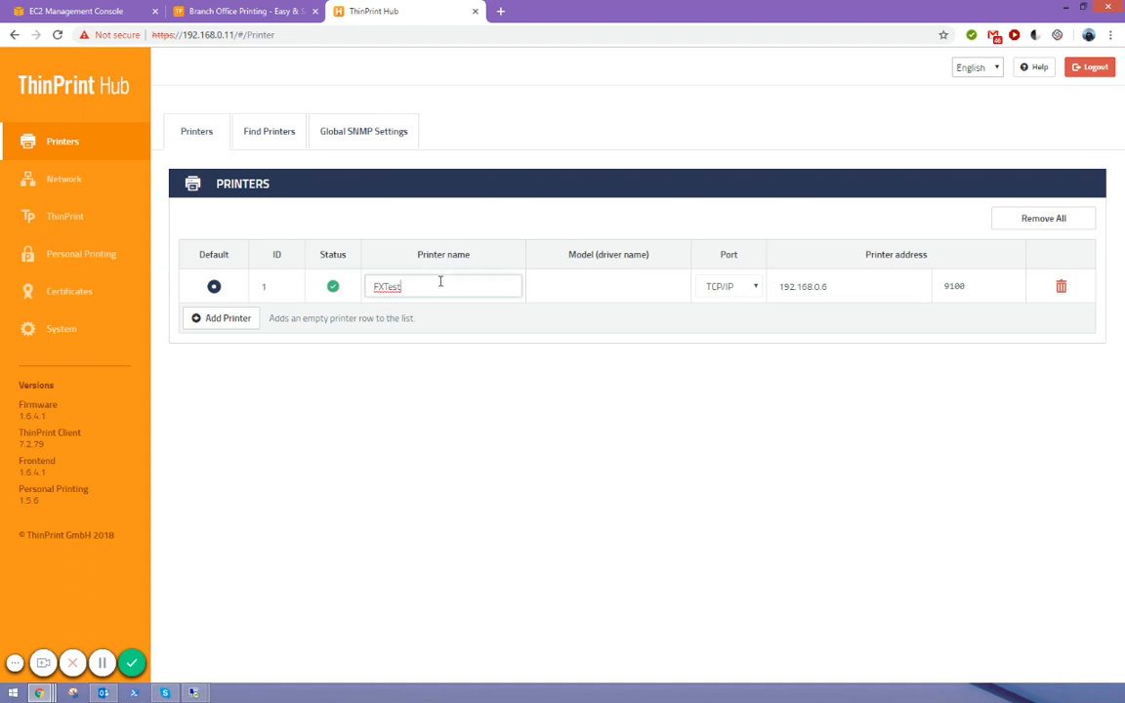
pyautogui.click(848, 285)
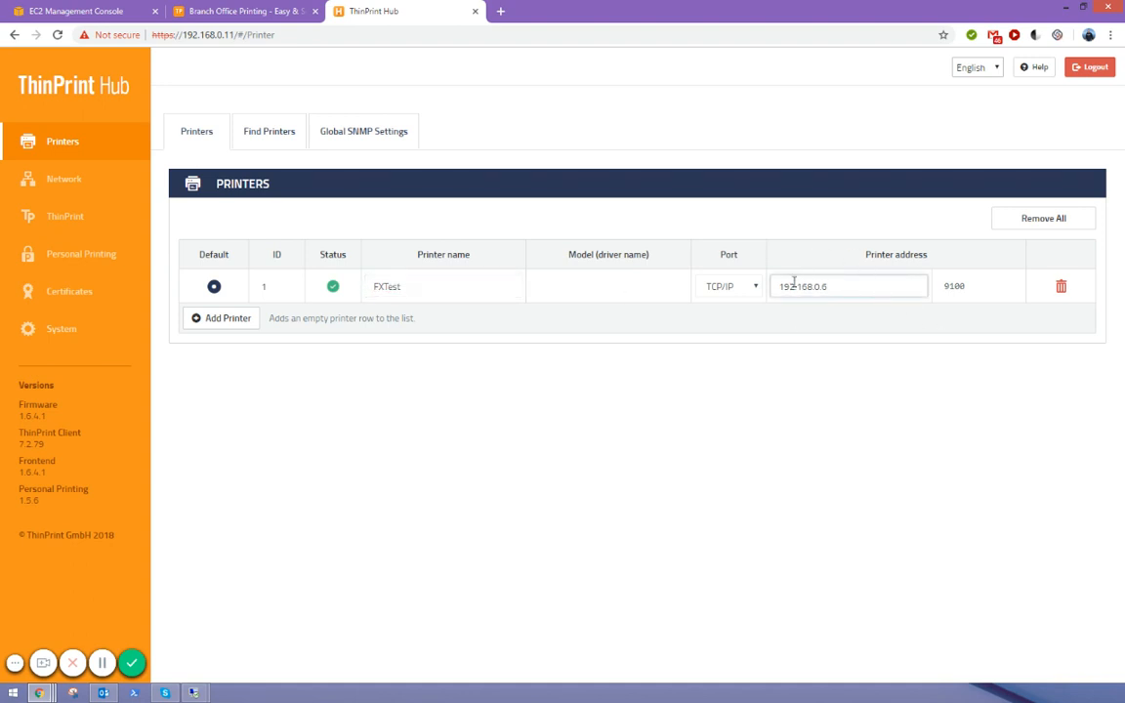
pyautogui.moveTo(332, 285)
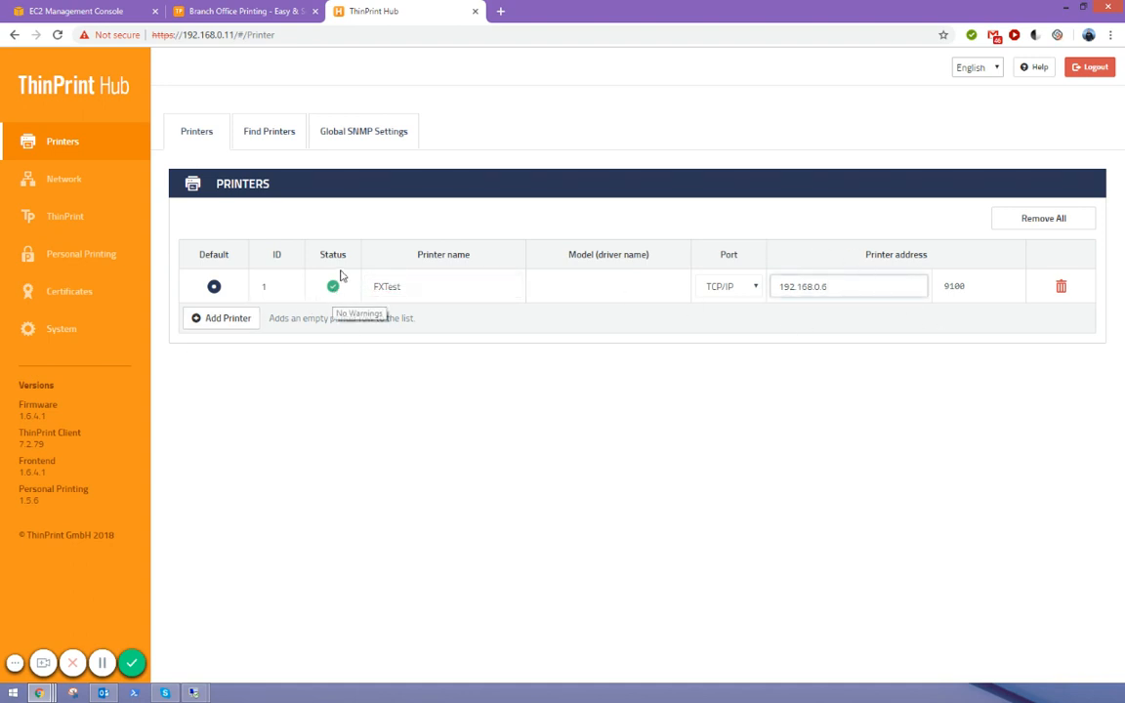
pyautogui.moveTo(352, 275)
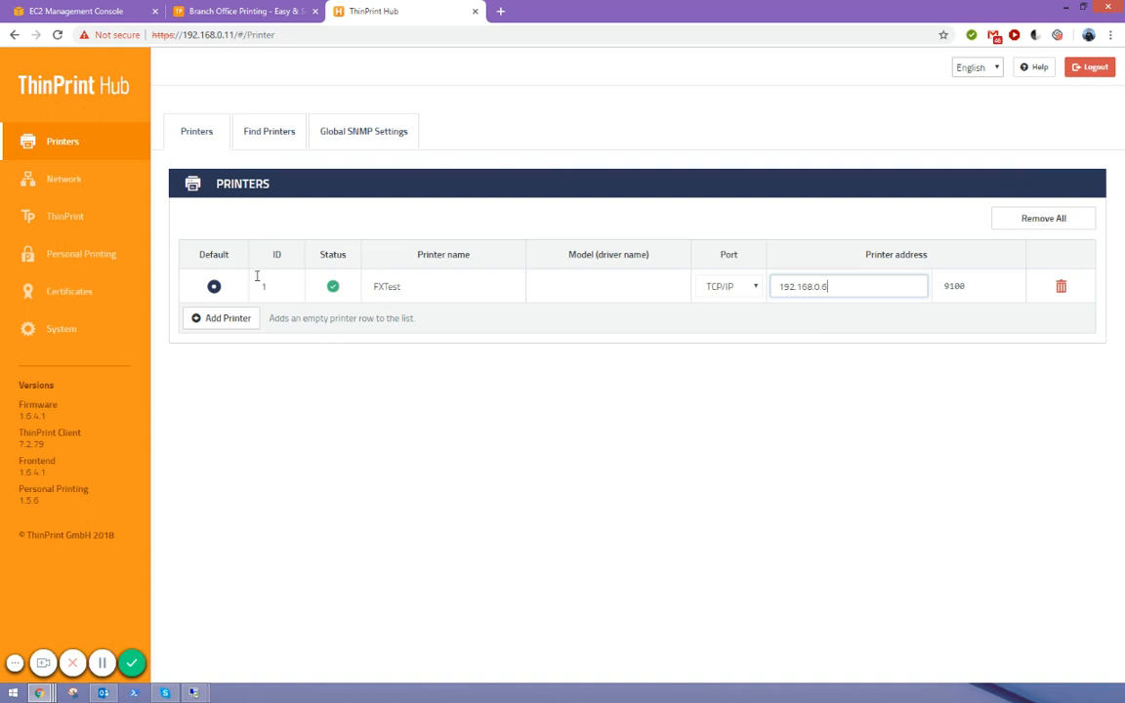
pyautogui.click(277, 285)
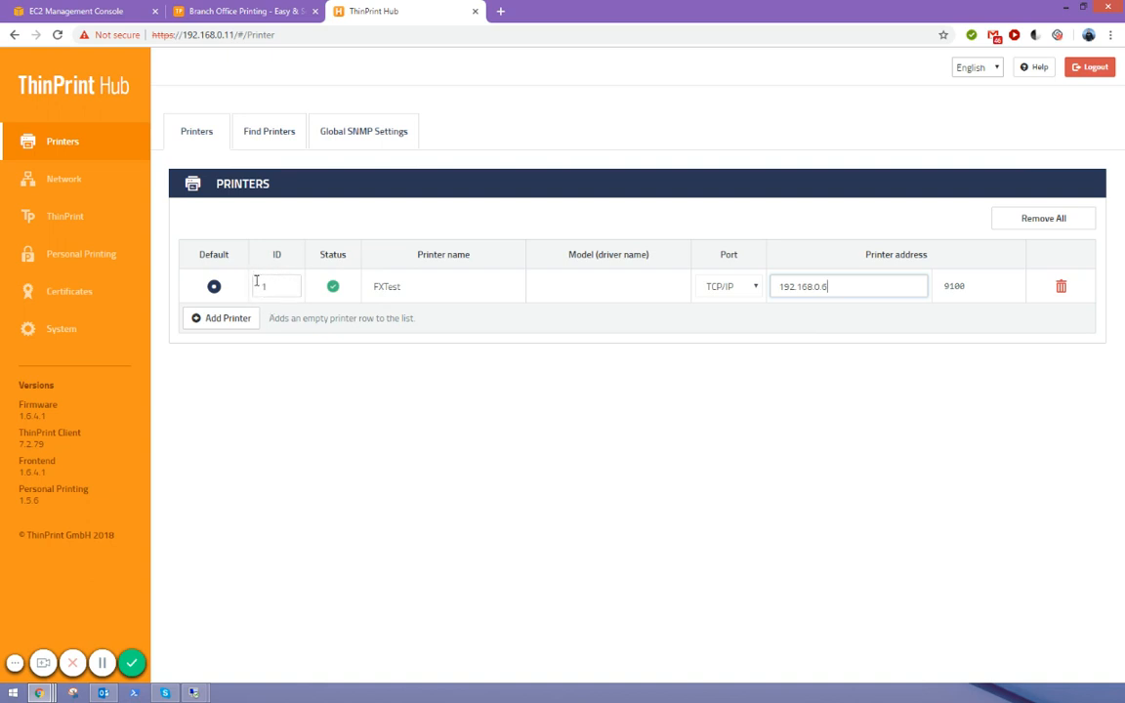
pyautogui.click(278, 285)
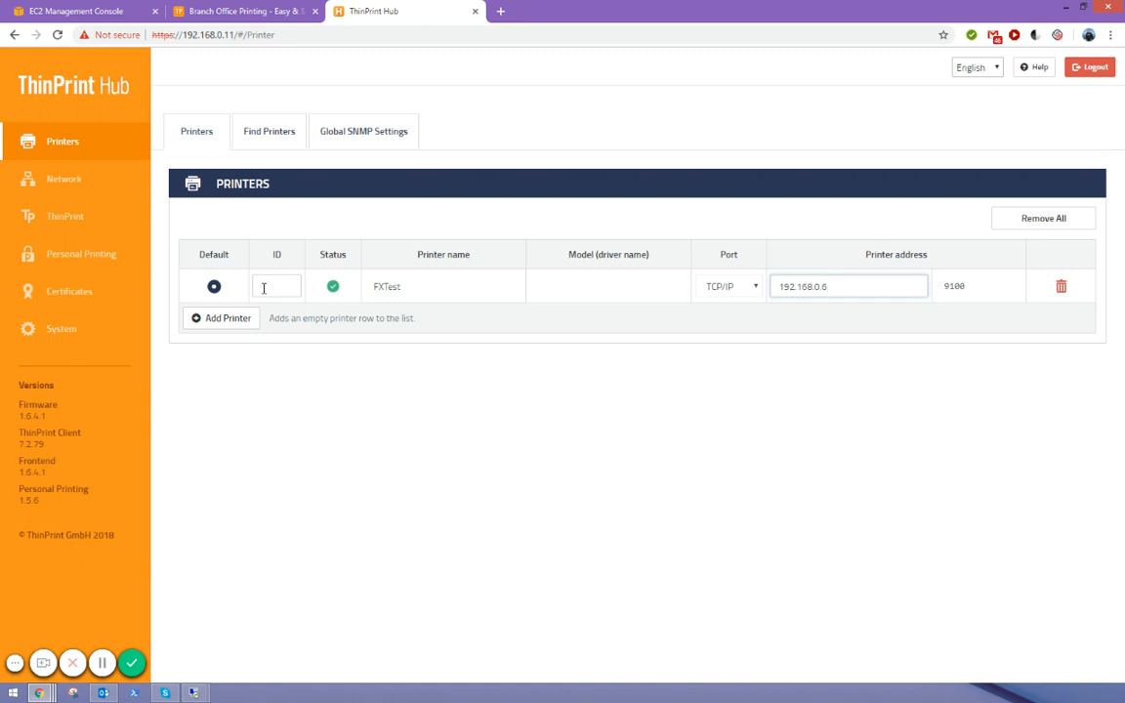
pyautogui.write('1')
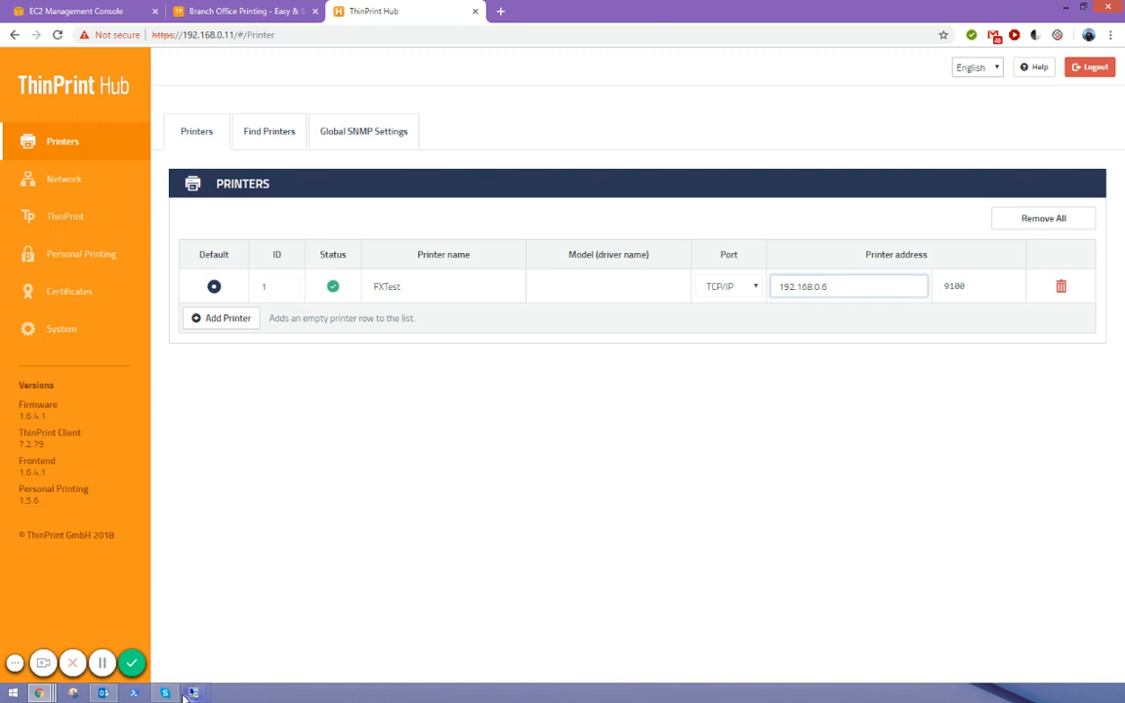
pyautogui.moveTo(194, 691)
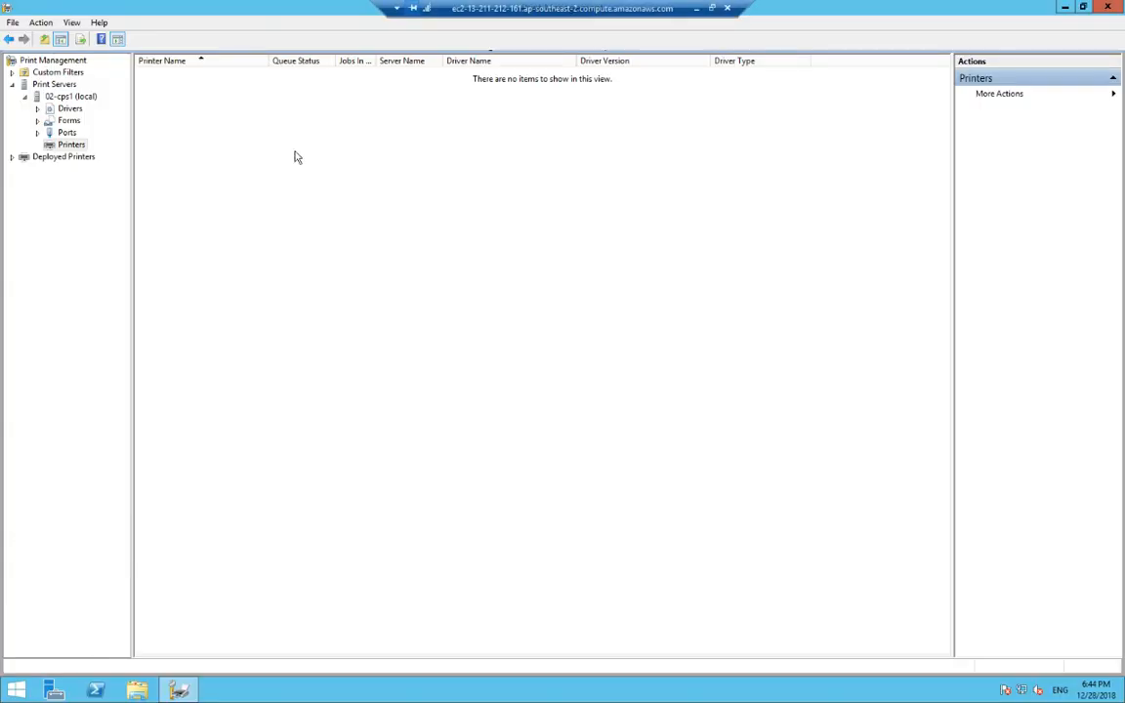
# Start adding a new printer on the existing ThinPrint port CS1.
pyautogui.rightClick(297, 156)
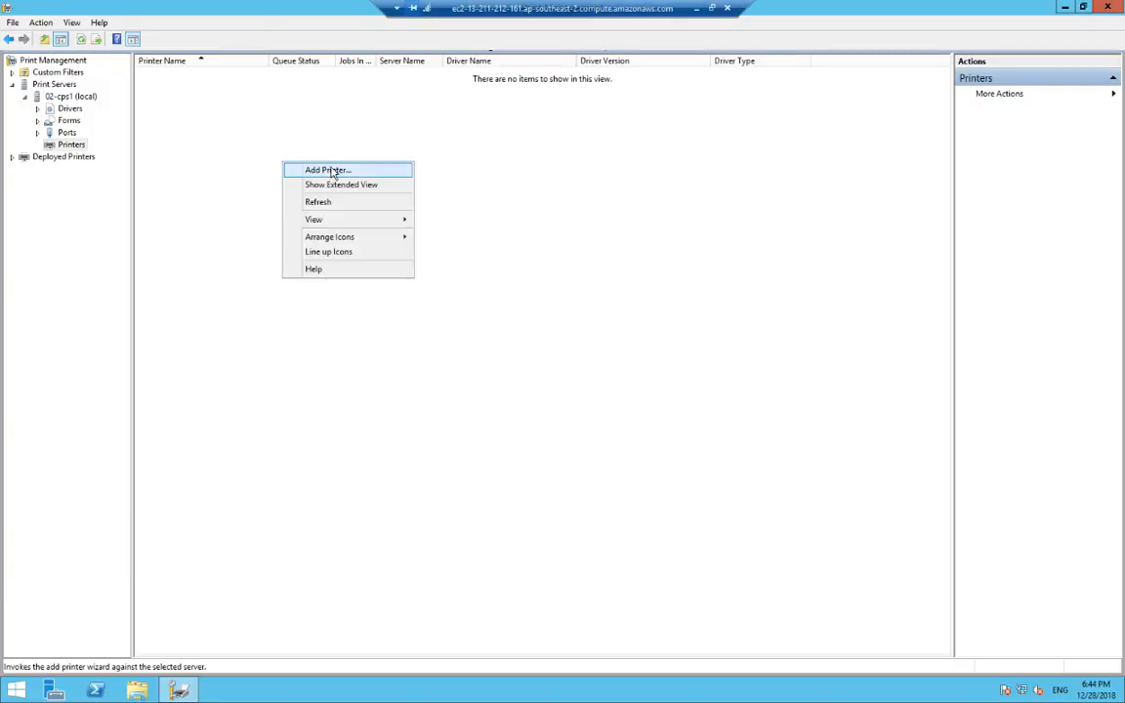
pyautogui.click(328, 168)
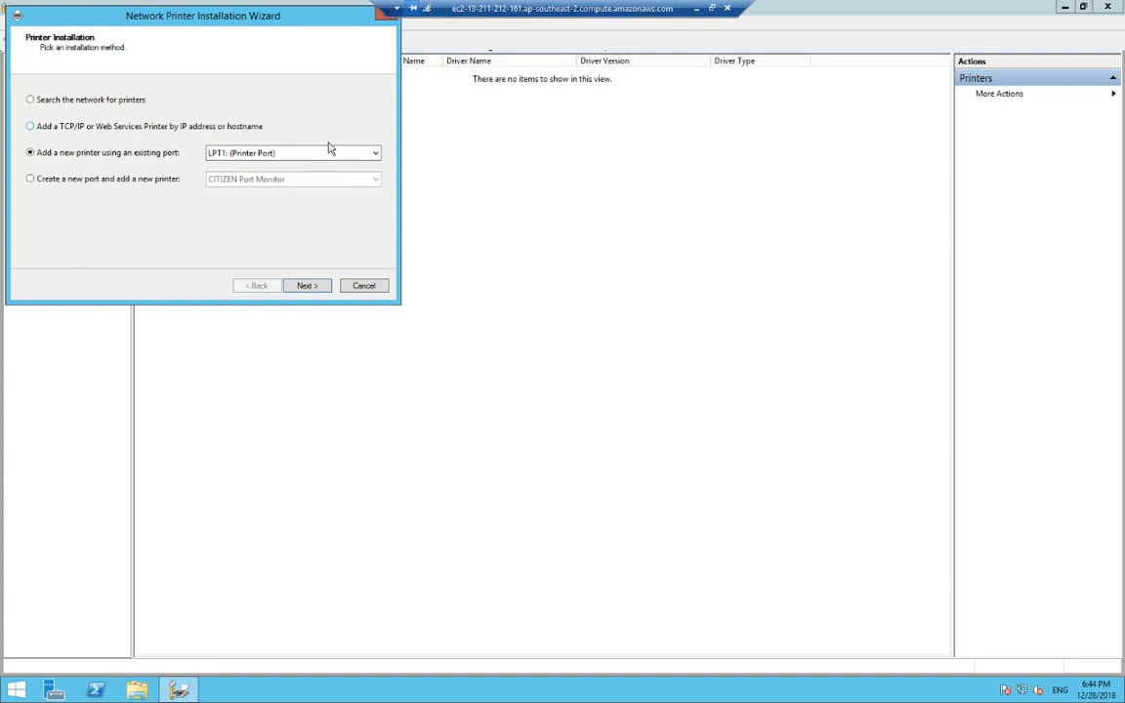
pyautogui.click(375, 152)
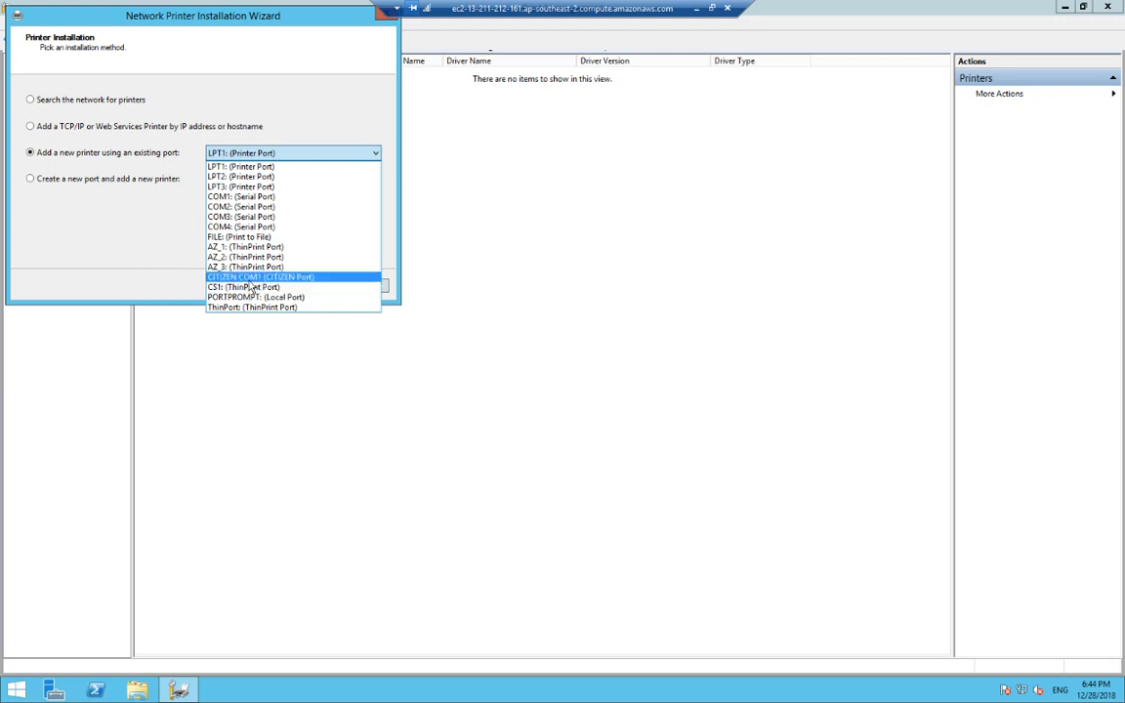
pyautogui.click(242, 287)
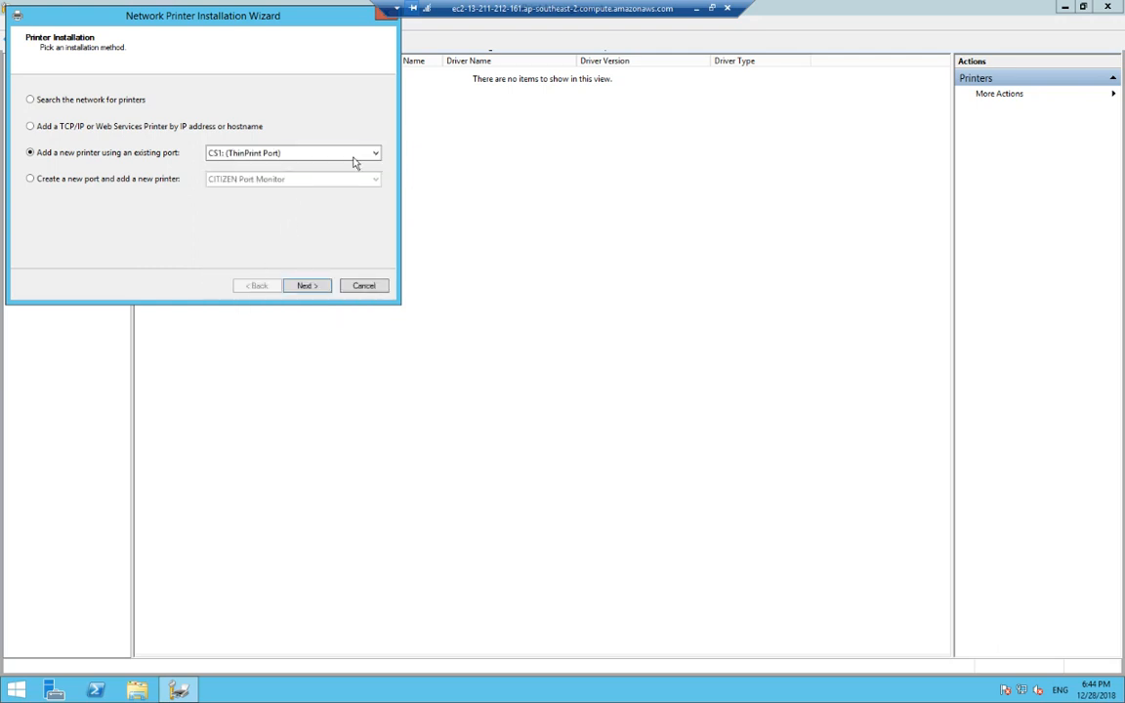
pyautogui.click(306, 285)
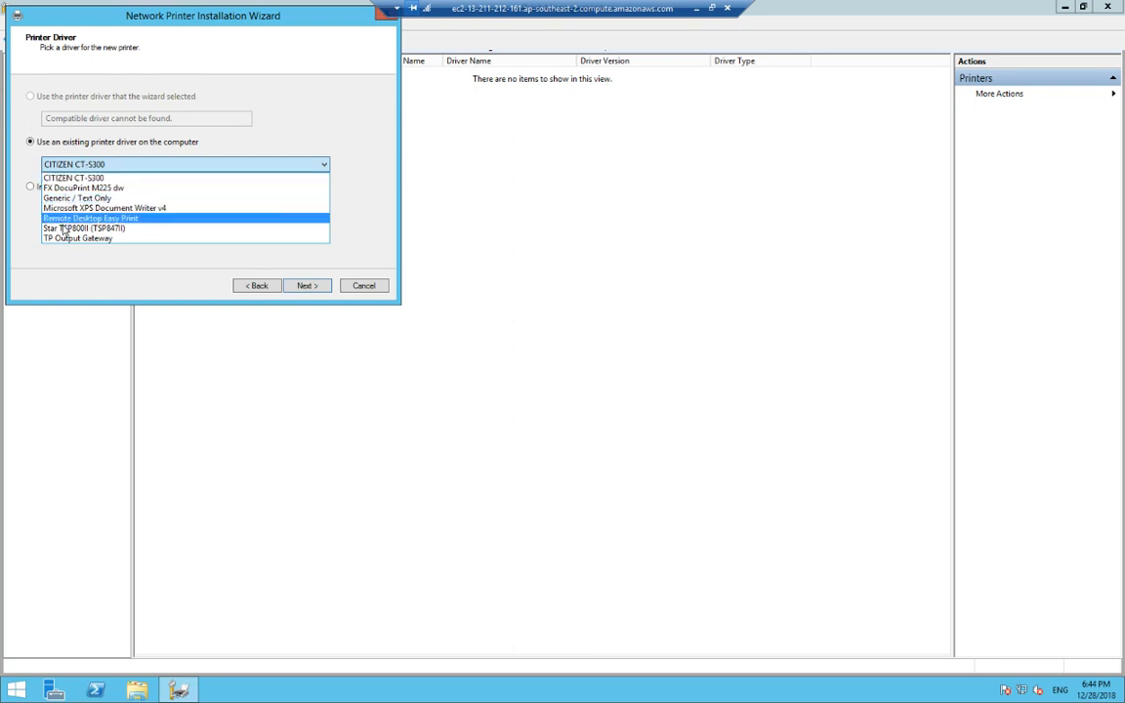
# Use the existing FX DocuPrint M225 dw driver and continue to printer naming.
pyautogui.click(82, 187)
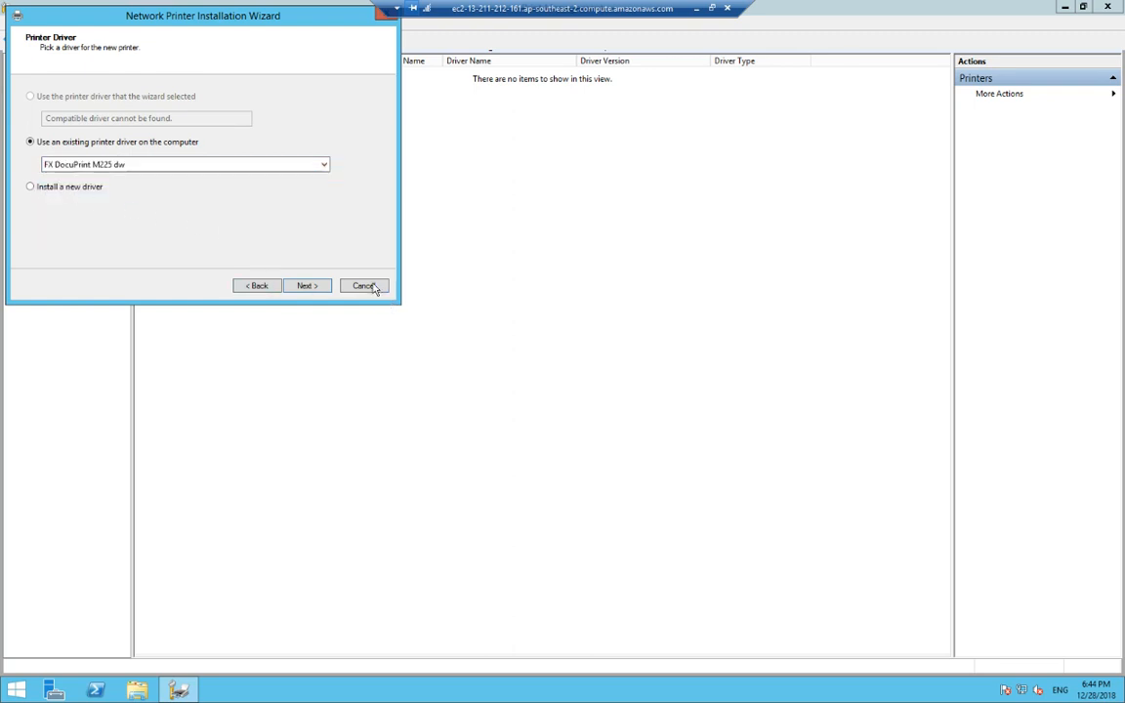
pyautogui.click(307, 285)
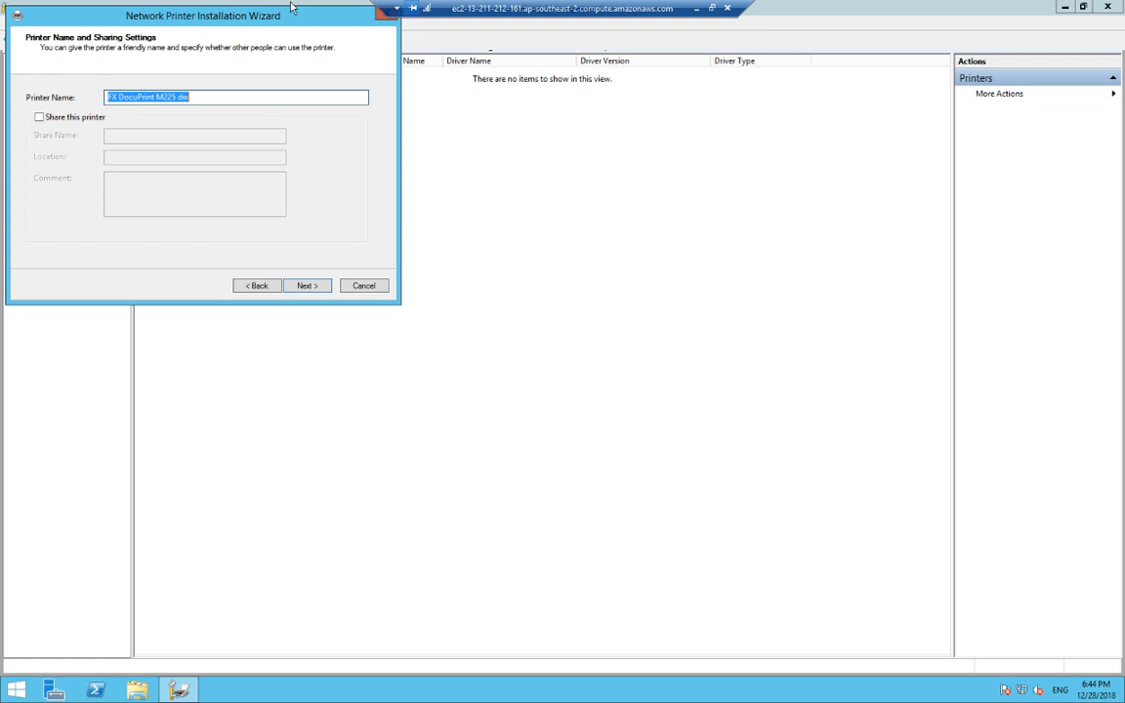
# Name the printer 'Test FXRSL1', leave sharing unchecked, and install it.
pyautogui.write('Test P')
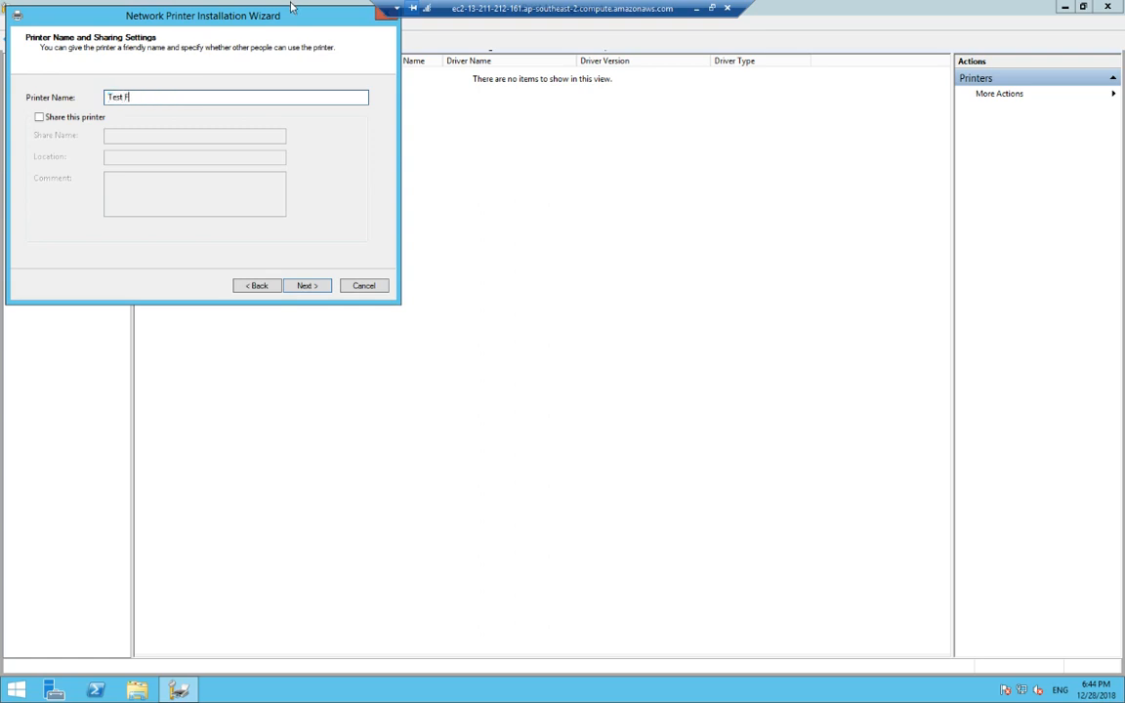
pyautogui.write('X#')
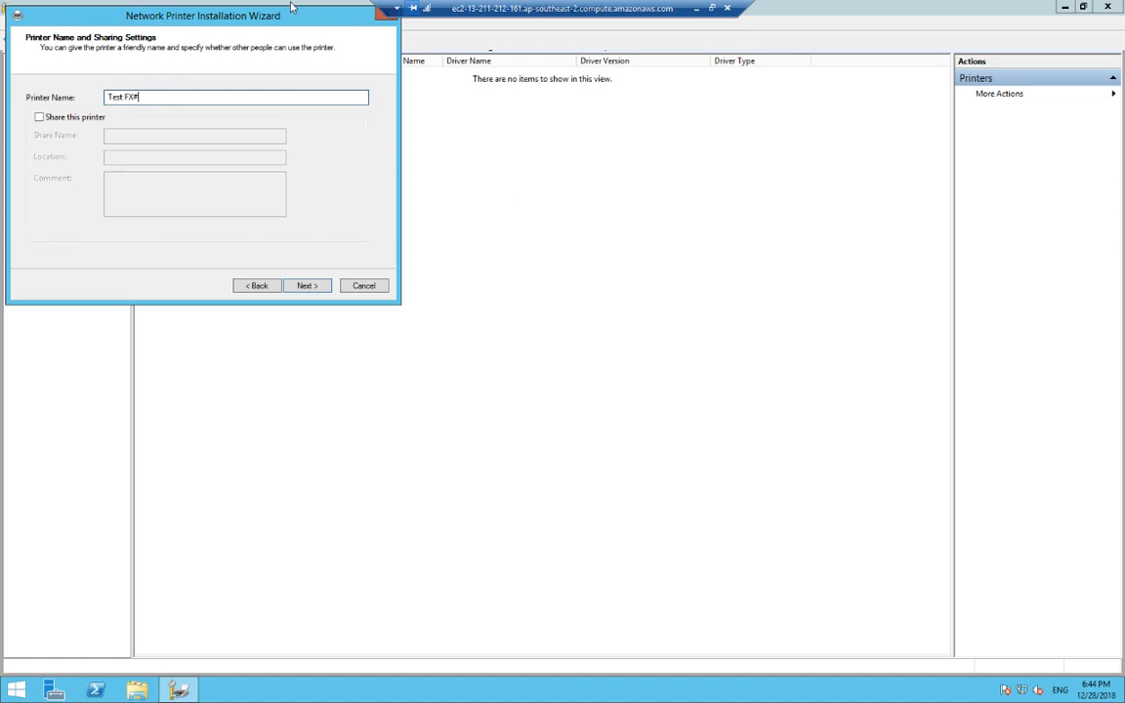
pyautogui.write('88')
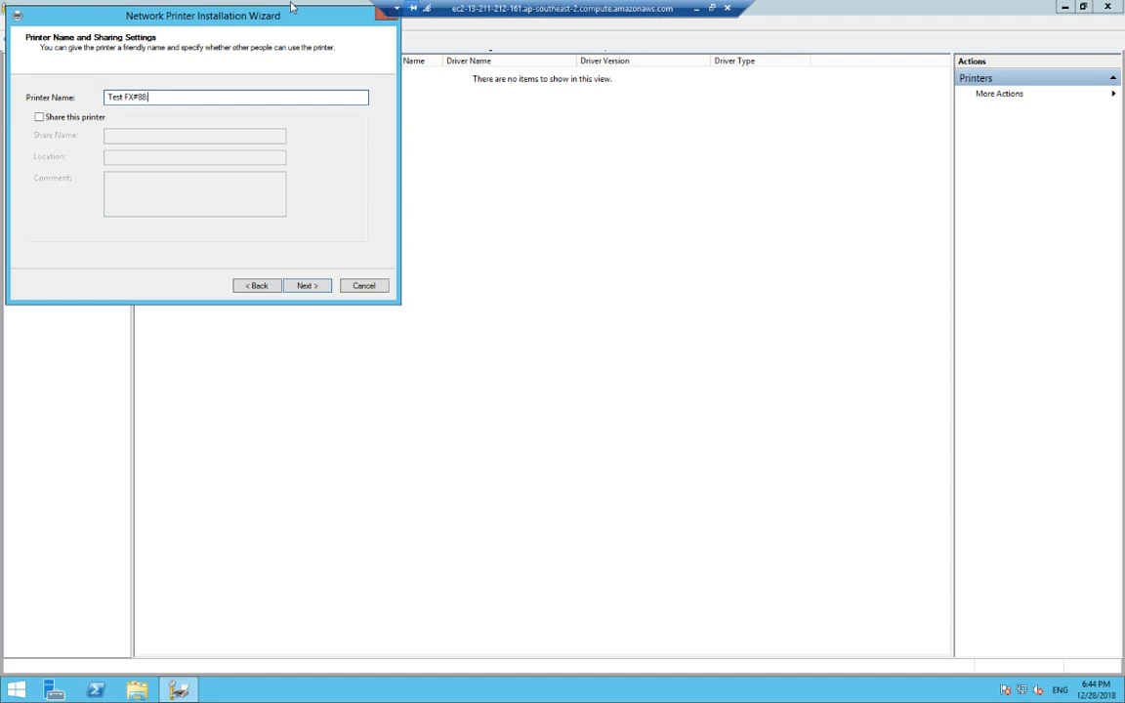
pyautogui.write(':1')
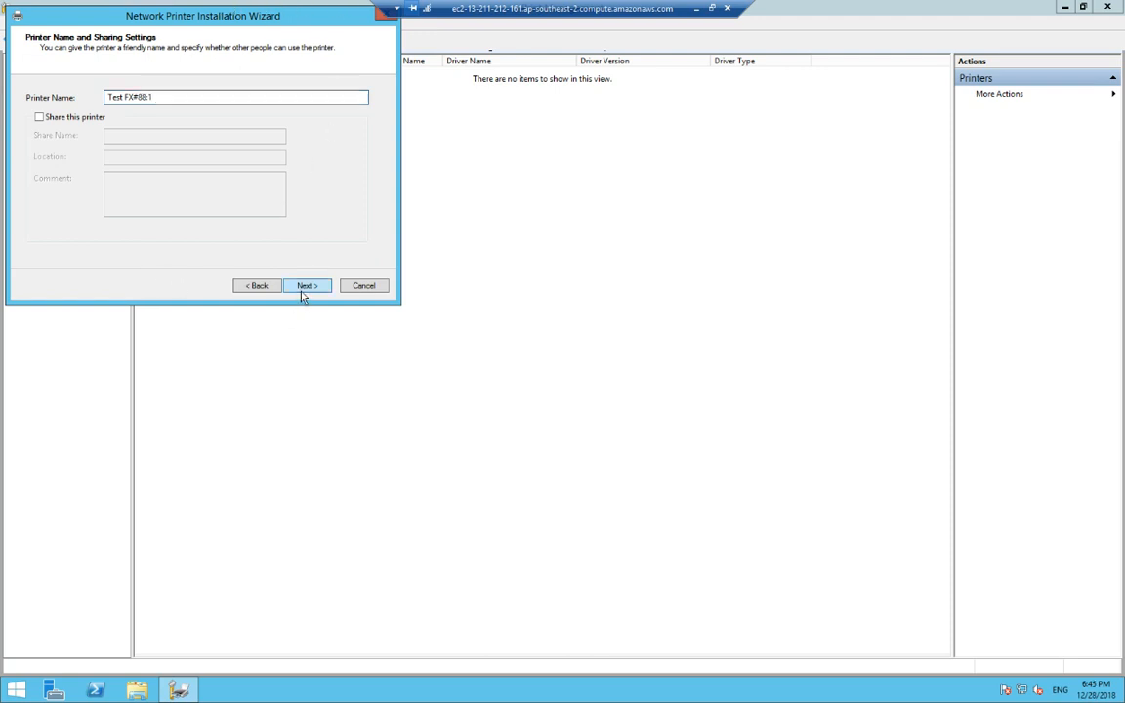
pyautogui.click(307, 285)
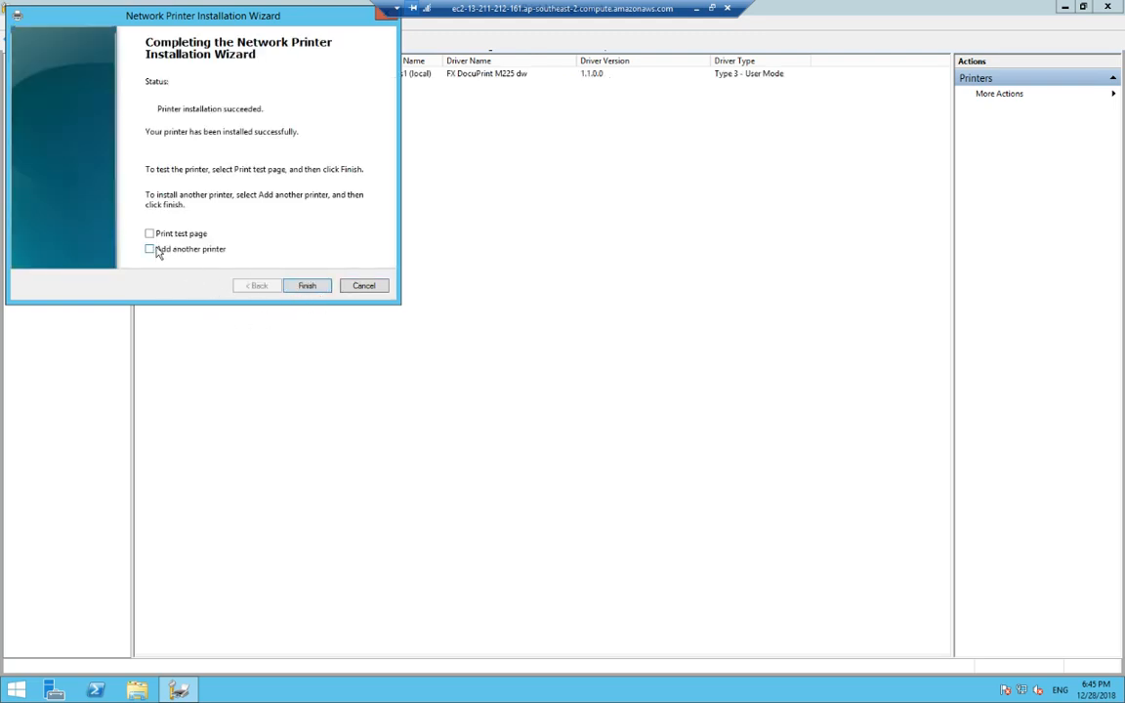
# Print a test page to the new printer and finish the wizard.
pyautogui.click(148, 235)
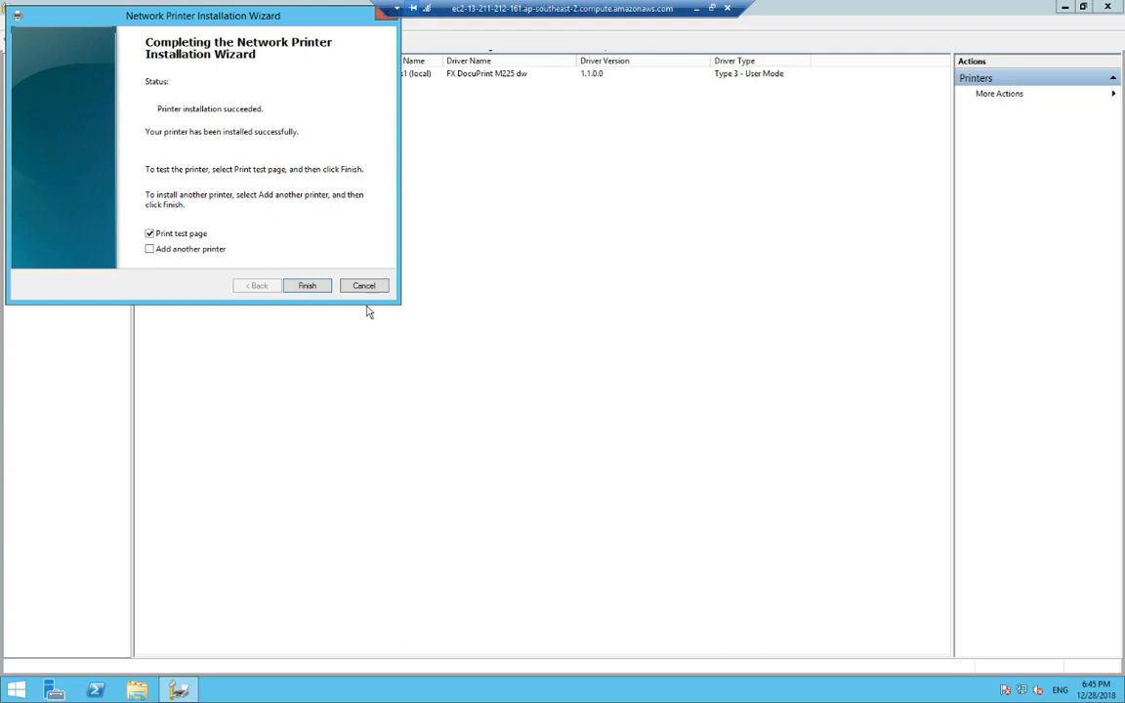
pyautogui.click(307, 285)
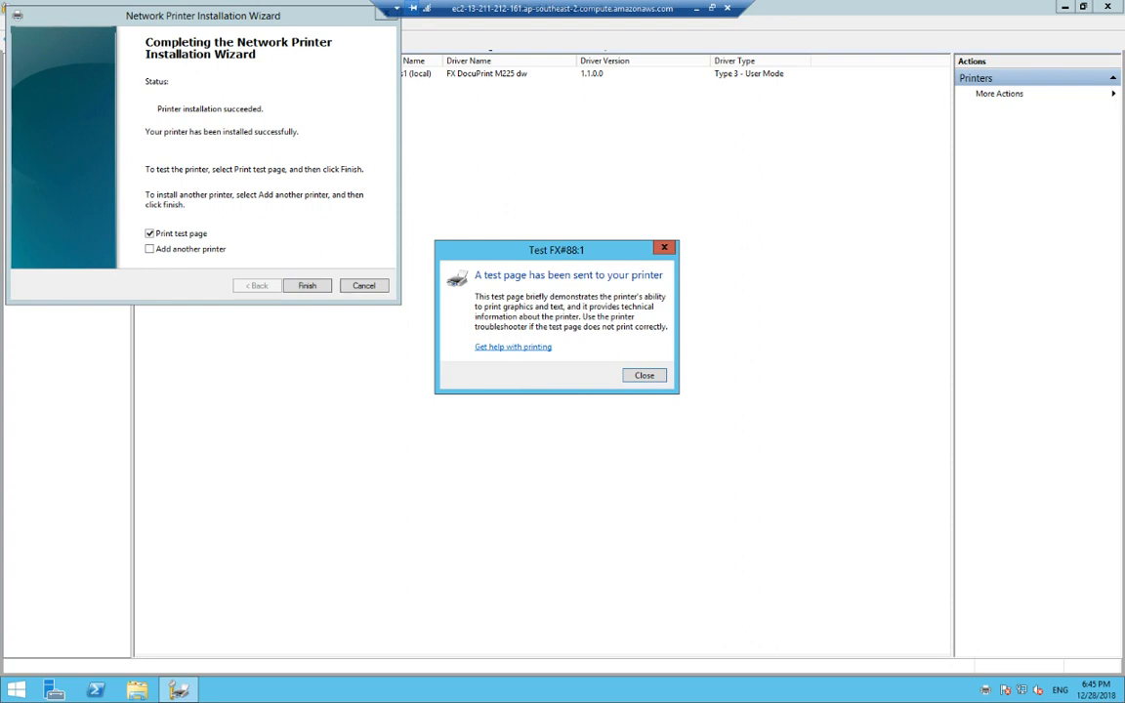
pyautogui.moveTo(496, 379)
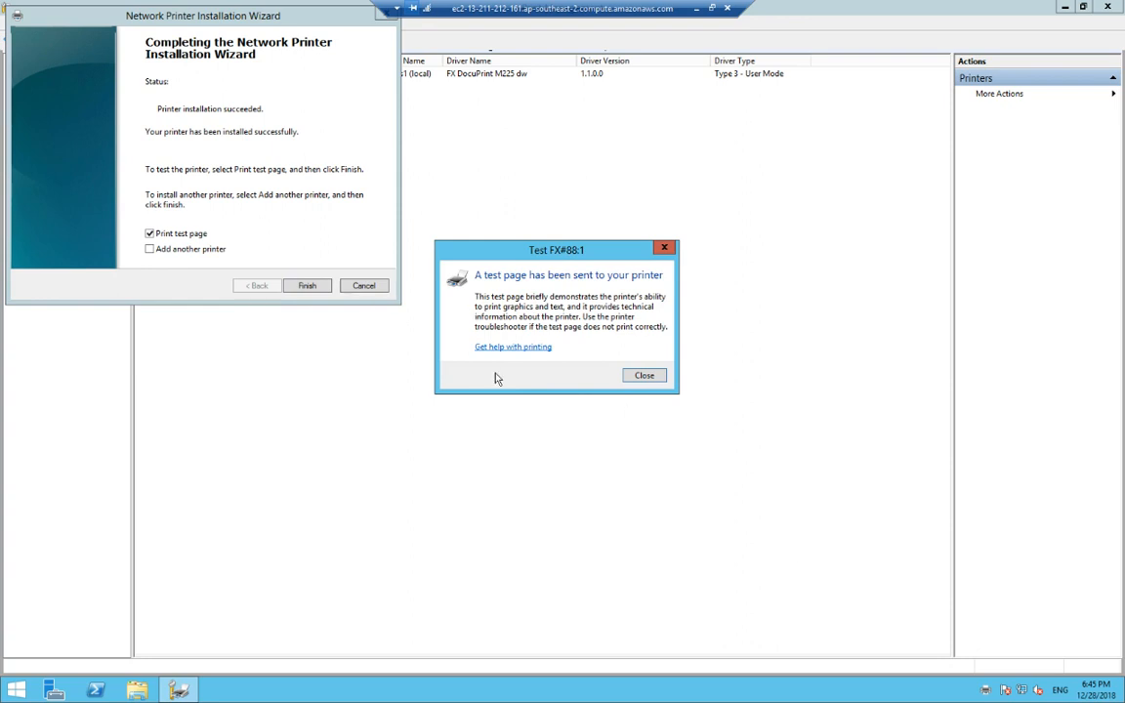
pyautogui.moveTo(706, 360)
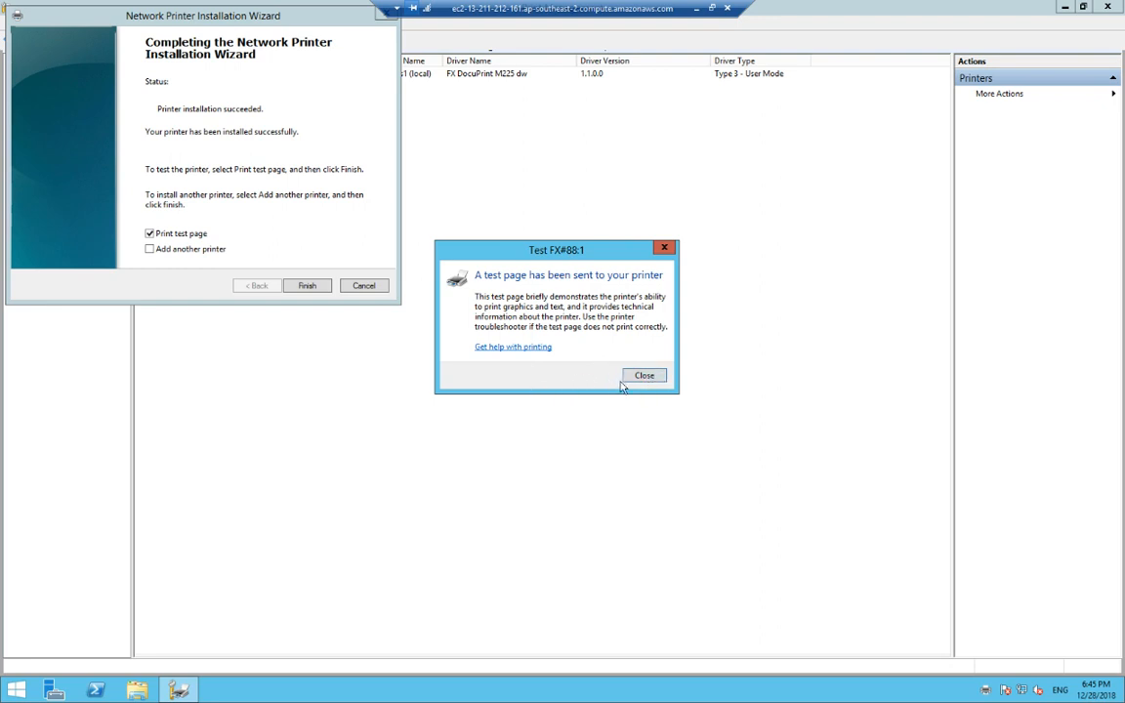
pyautogui.moveTo(660, 426)
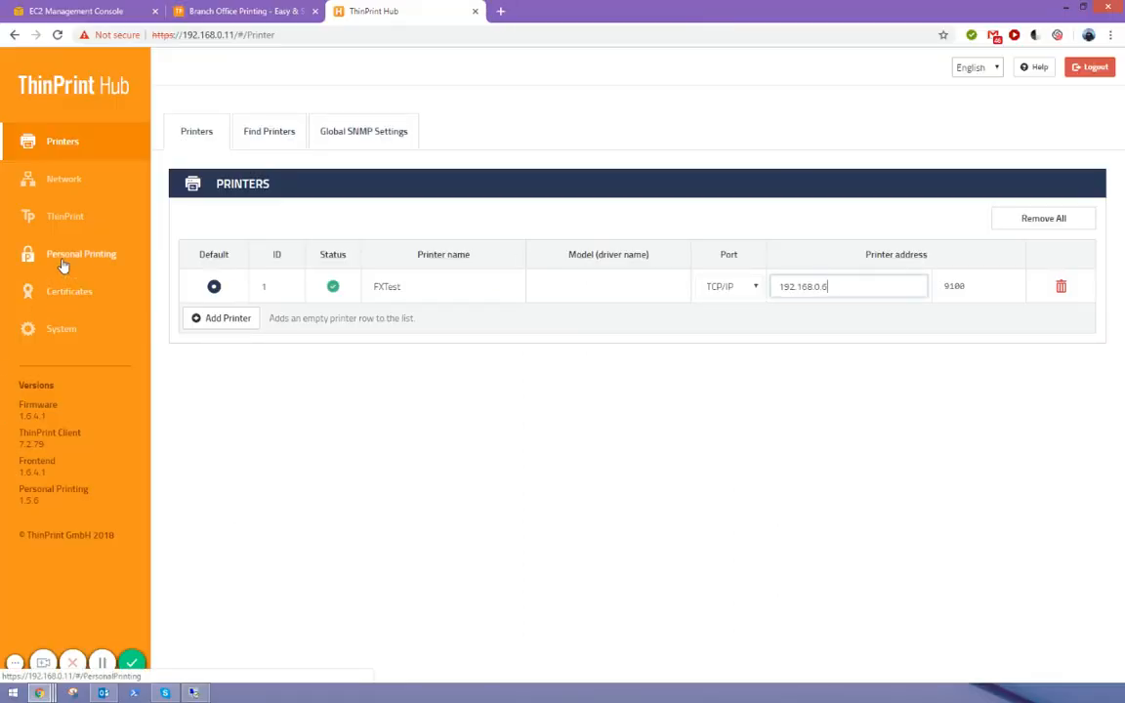
# Show the Hub logs confirming two succeeded Test Page jobs to 192.168.0.6, then return to System settings.
pyautogui.click(62, 328)
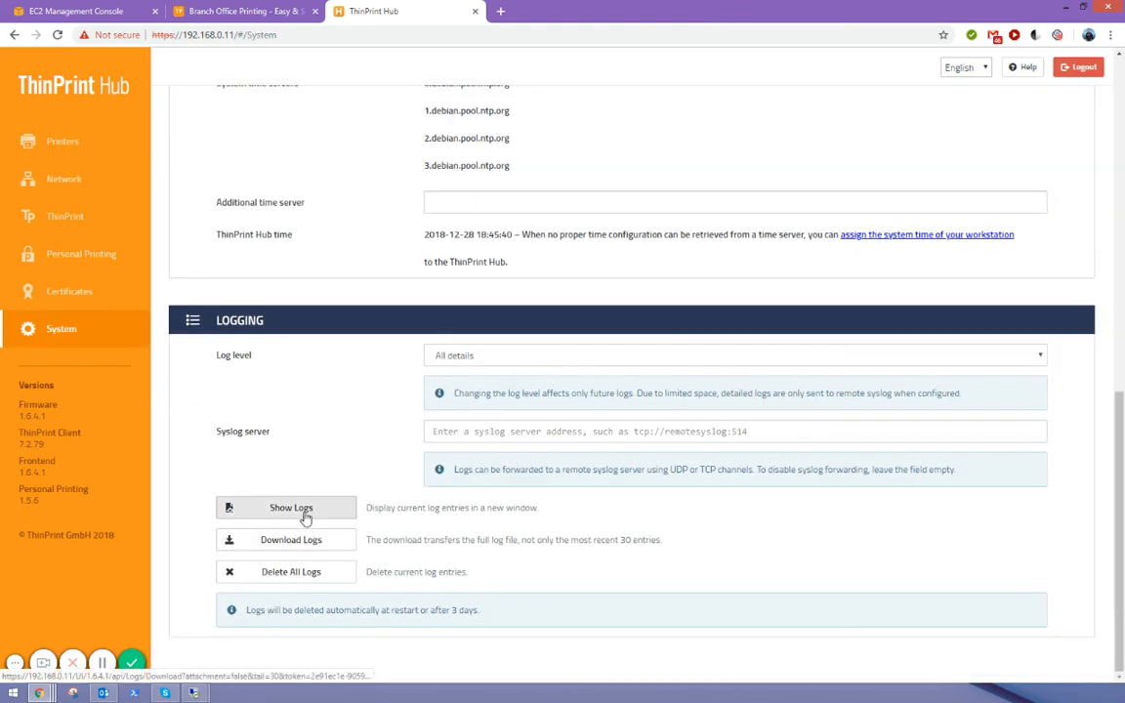
pyautogui.click(289, 507)
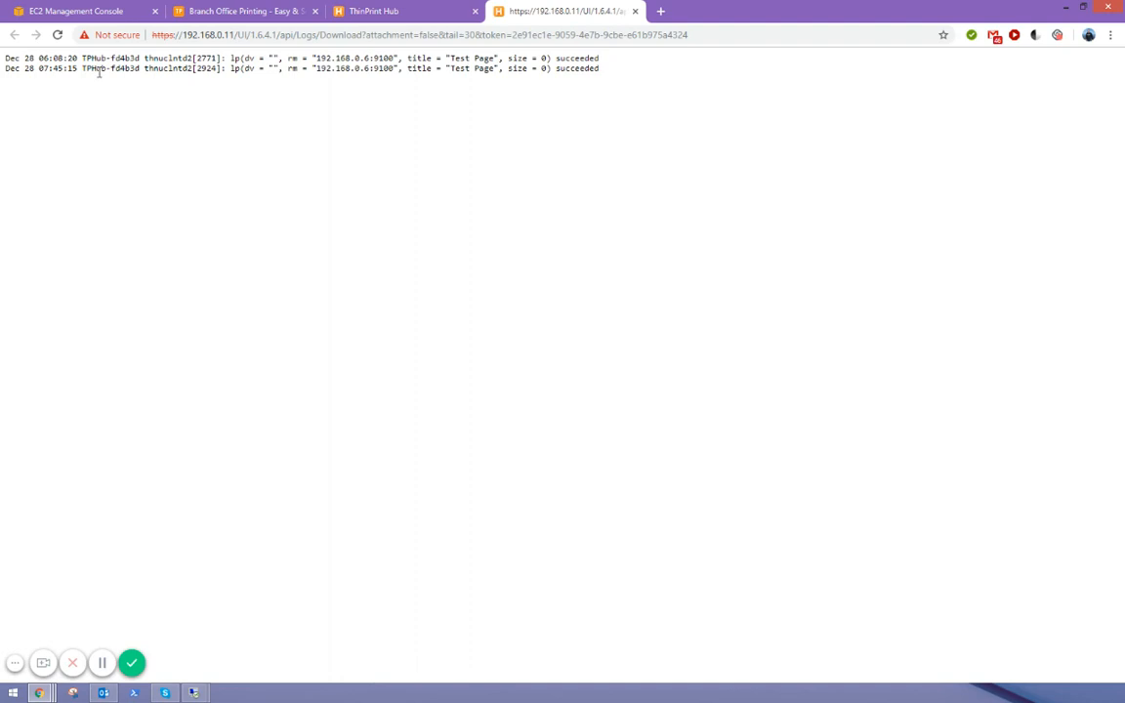
pyautogui.moveTo(101, 82)
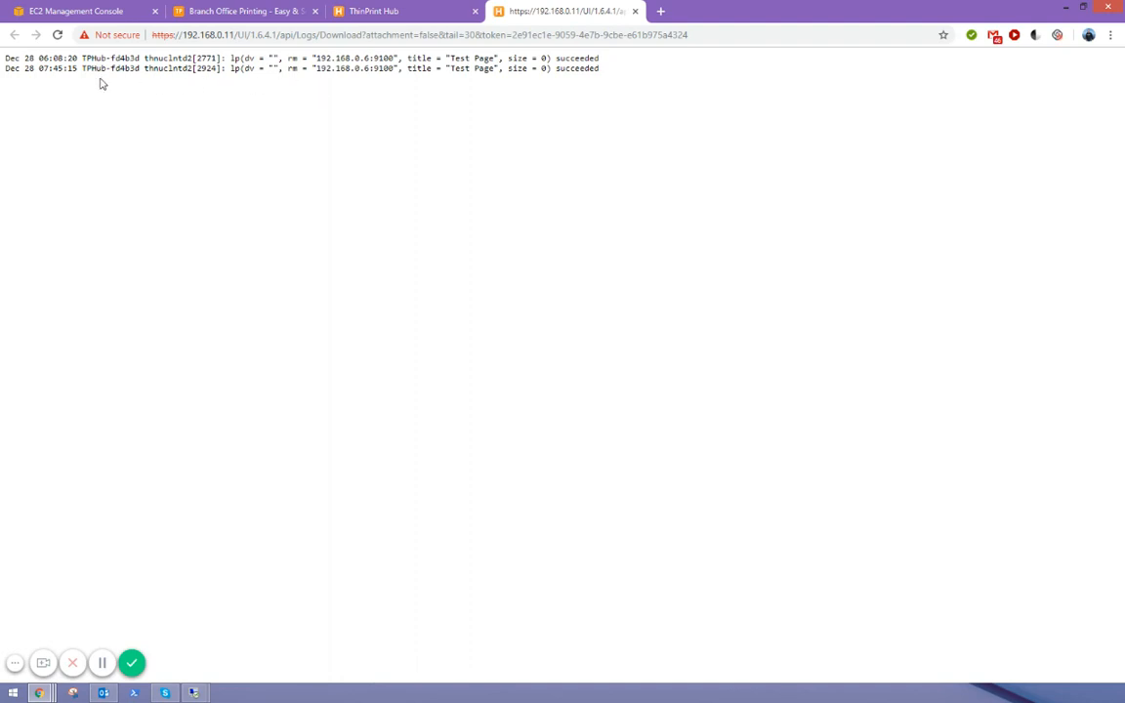
pyautogui.moveTo(308, 80)
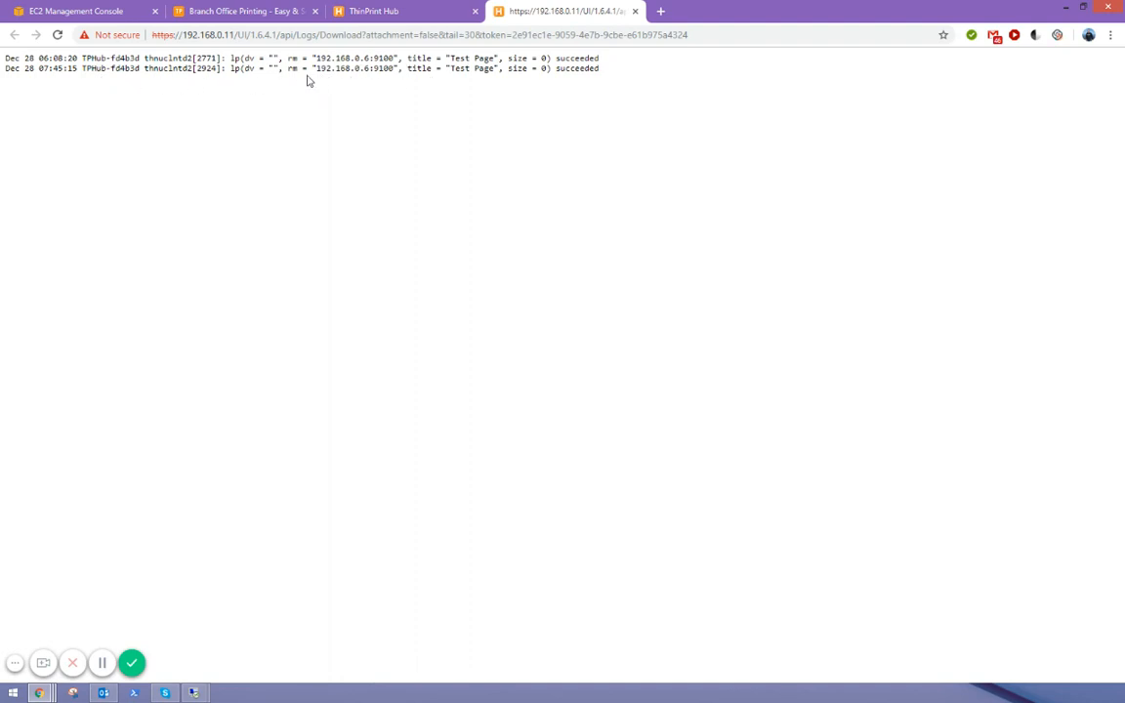
pyautogui.moveTo(445, 93)
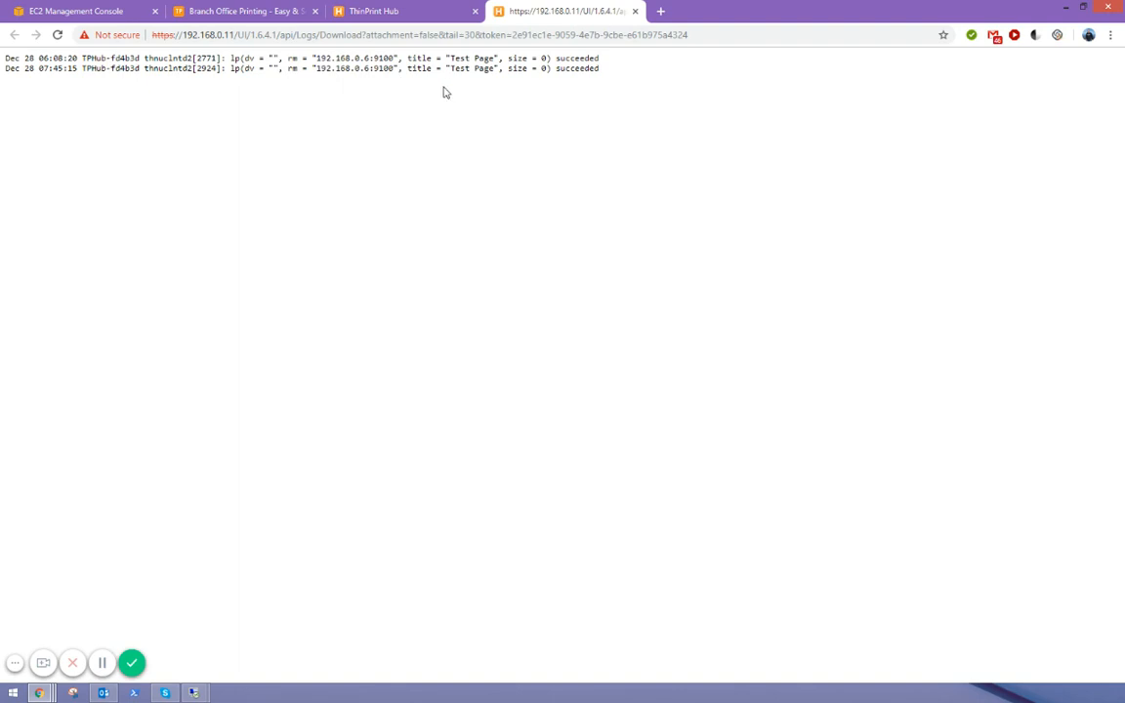
pyautogui.moveTo(4, 574)
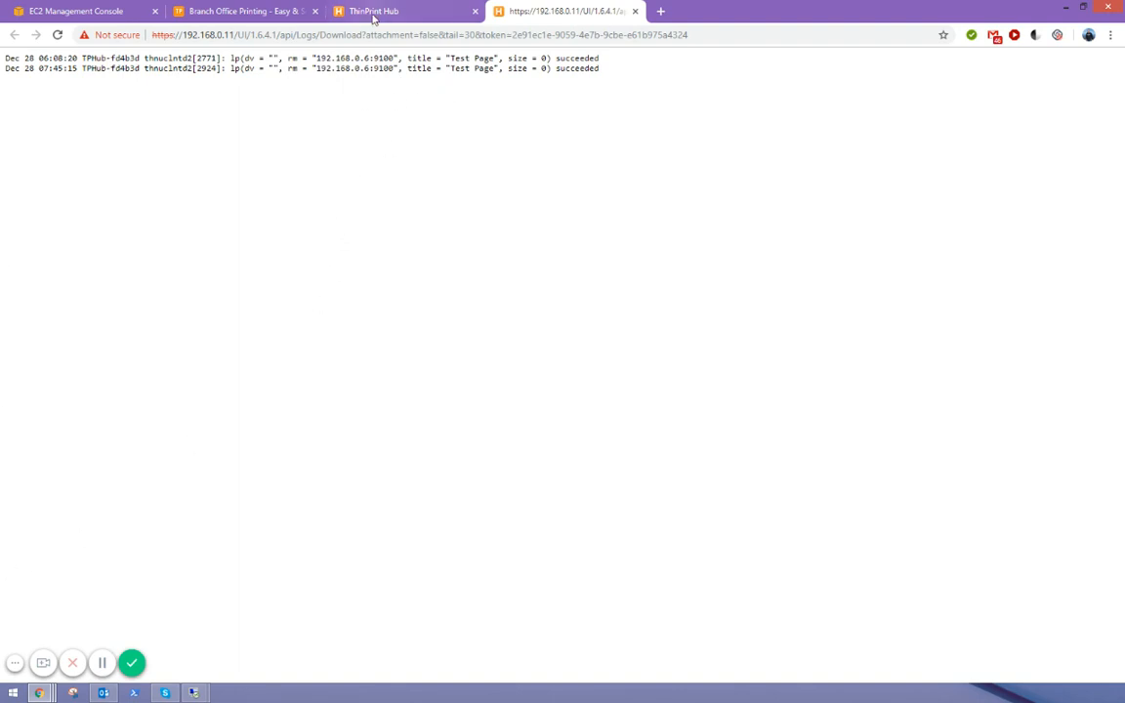
pyautogui.click(373, 12)
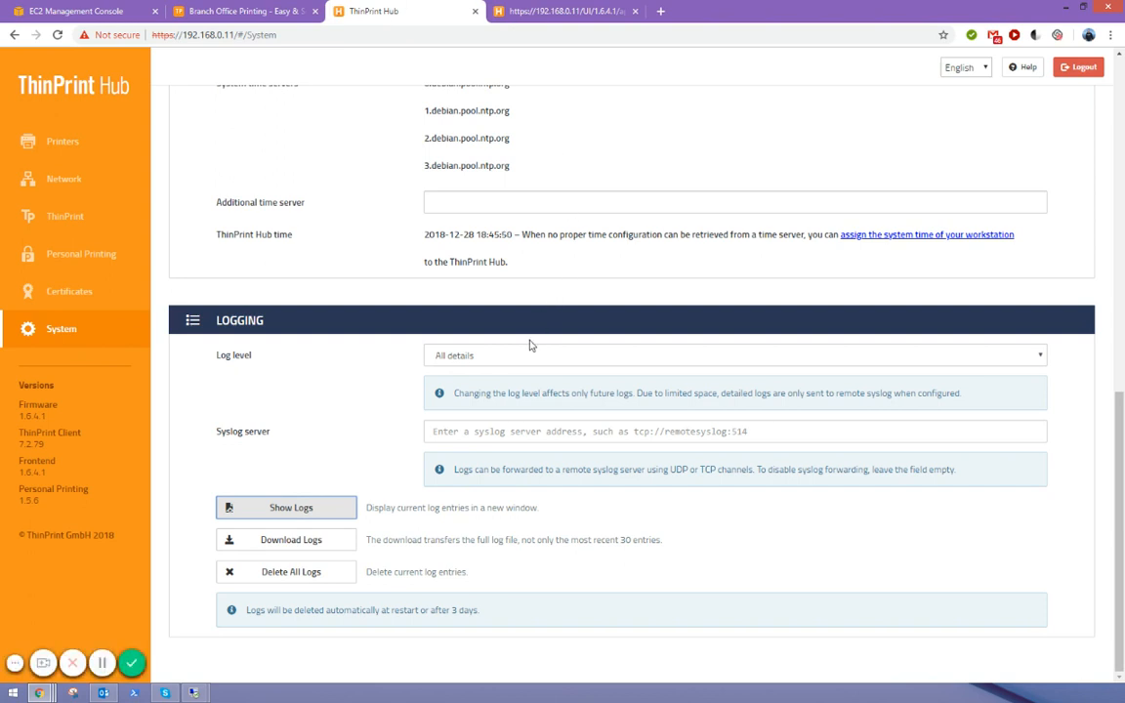
pyautogui.moveTo(231, 578)
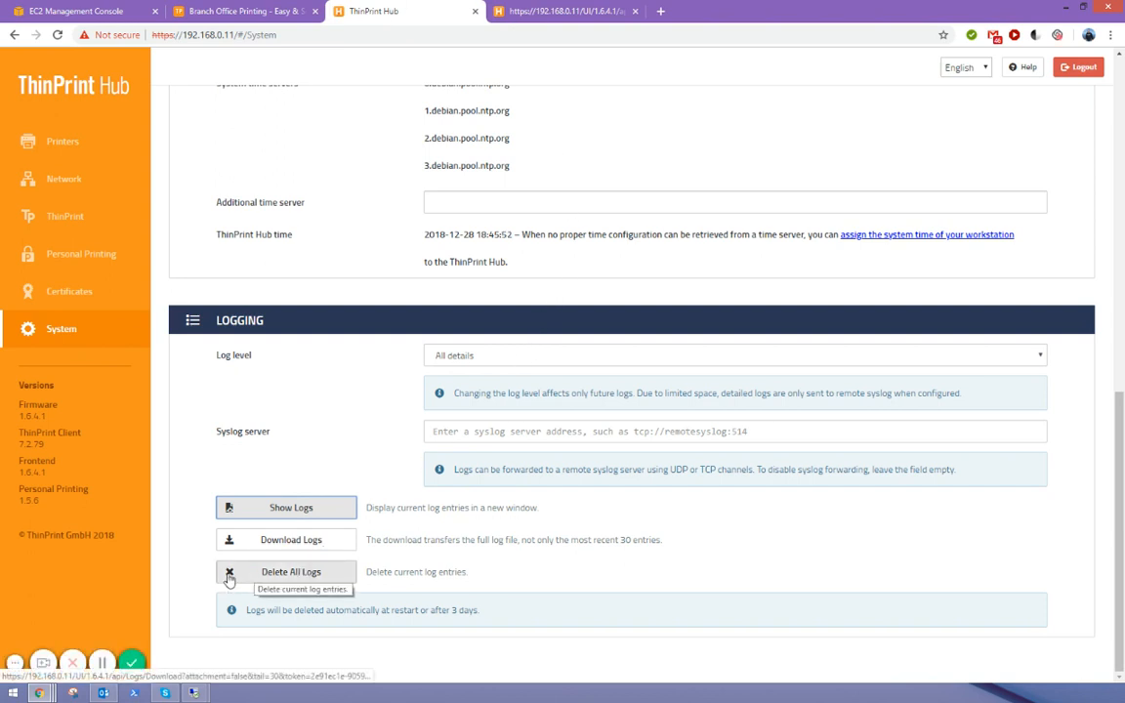
pyautogui.moveTo(207, 584)
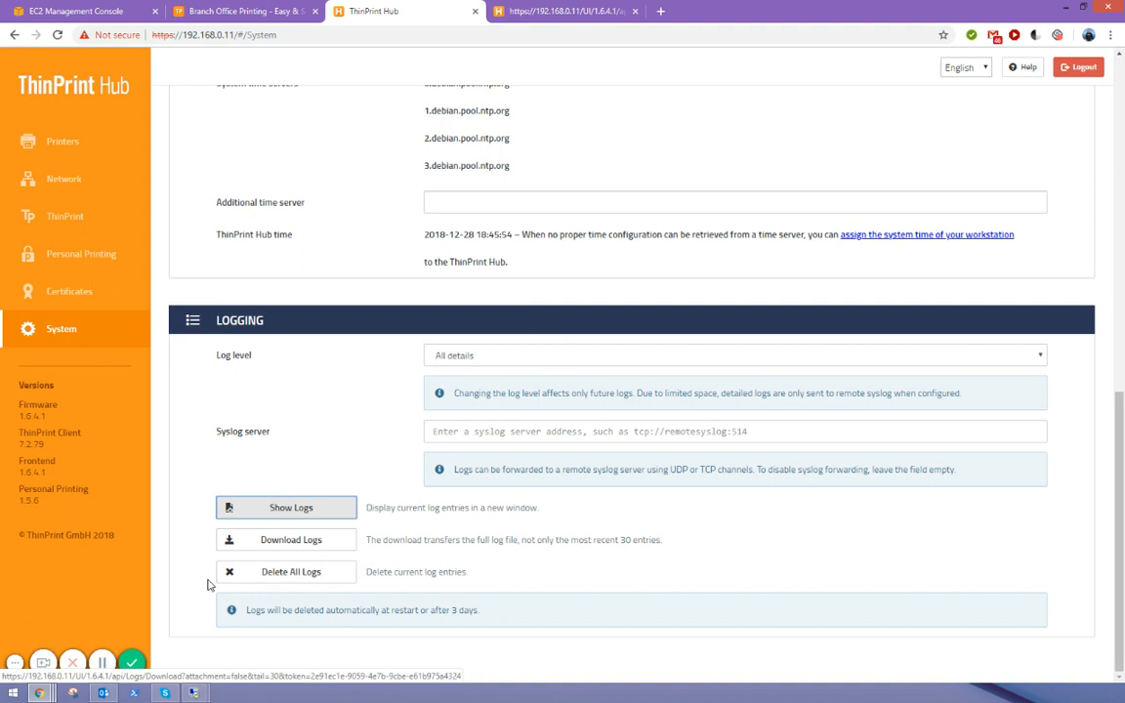